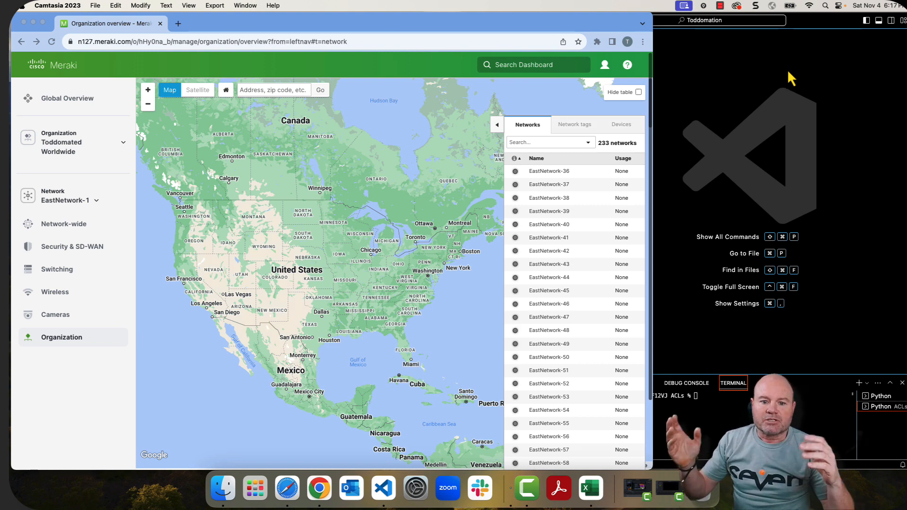
mouse_move(474, 188)
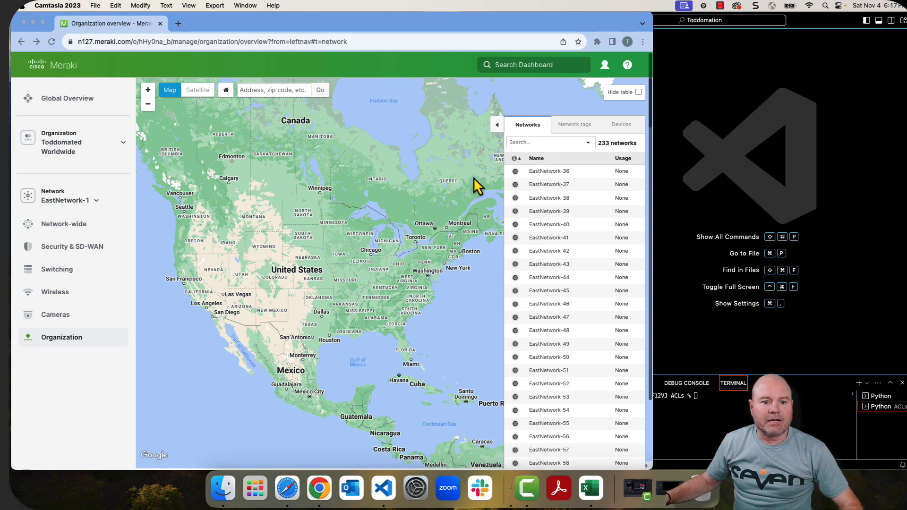
mouse_move(416, 213)
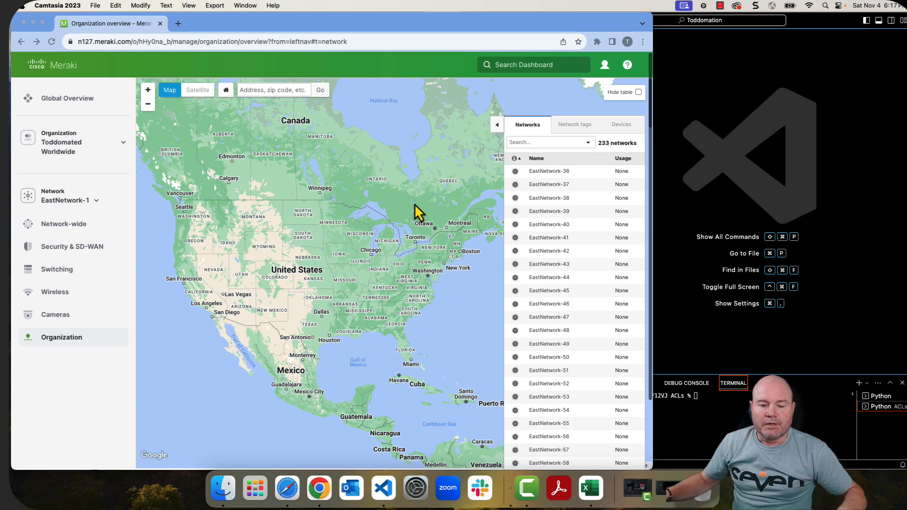
mouse_move(344, 177)
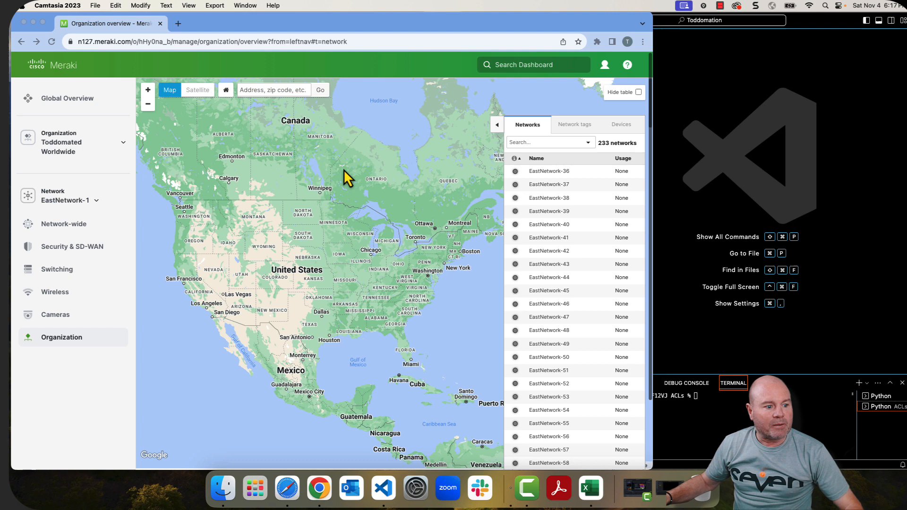
mouse_move(72, 297)
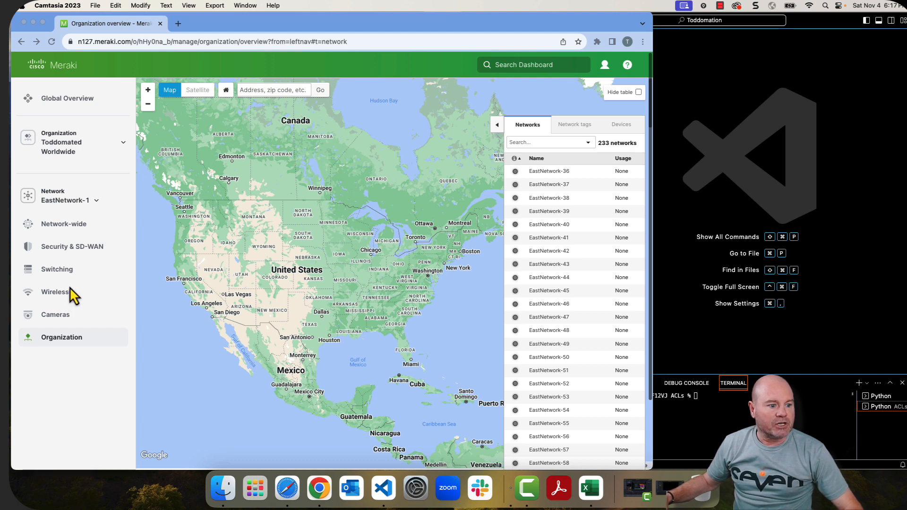
- Open the EastNetwork-1 Firewall page under Security & SD-WAN, showing only default Layer 3 rules
left_click(72, 246)
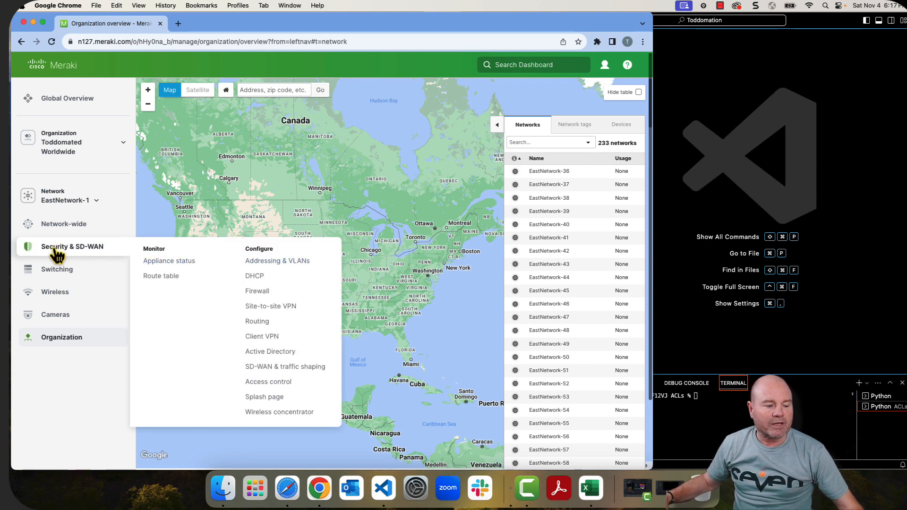
mouse_move(271, 306)
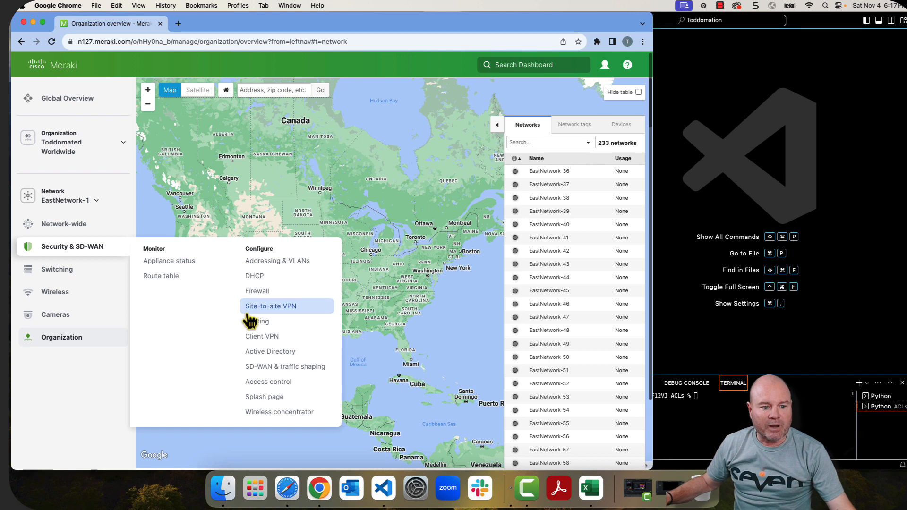
mouse_move(257, 291)
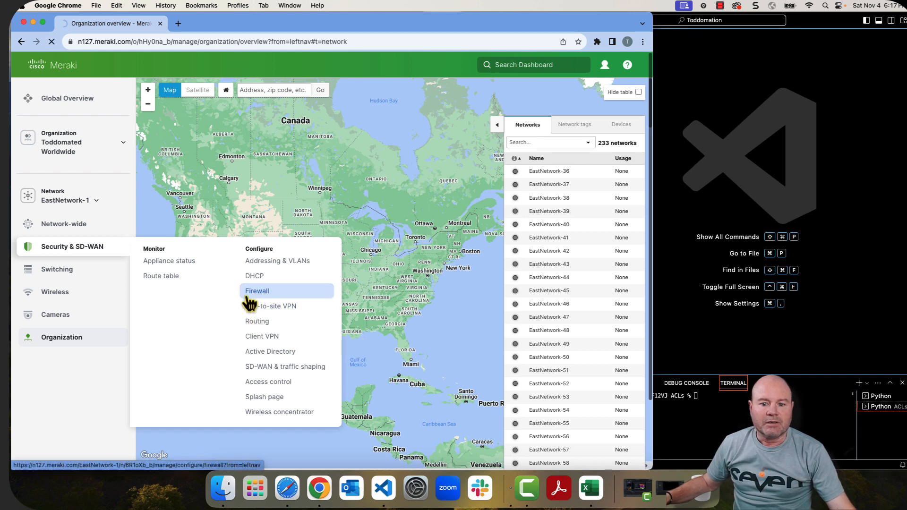
left_click(257, 291)
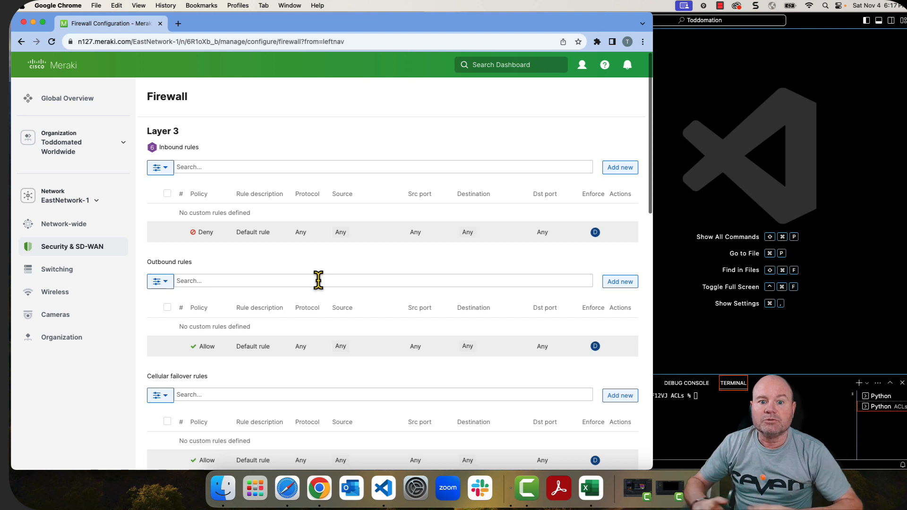
mouse_move(341, 232)
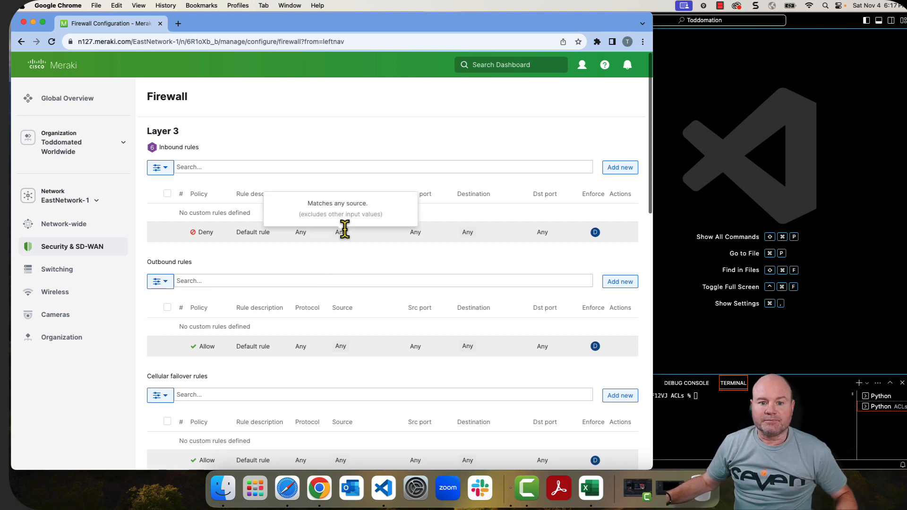
mouse_move(370, 252)
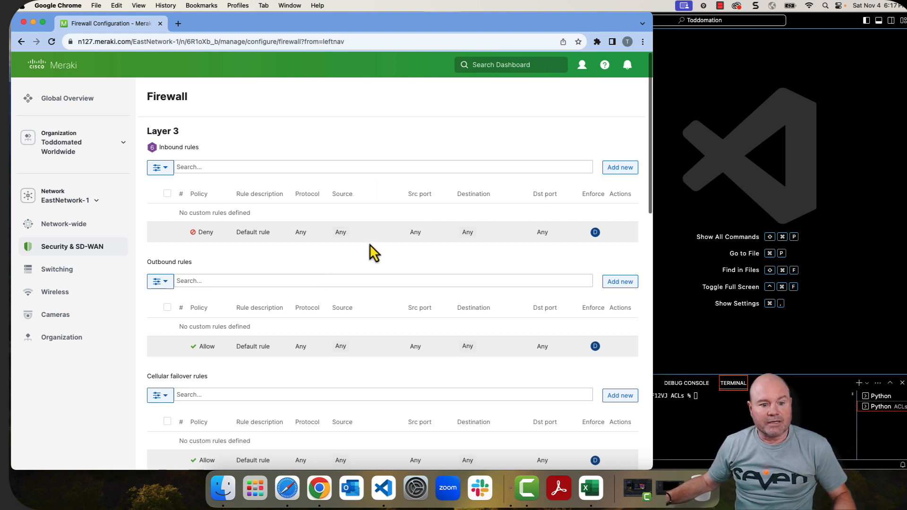
mouse_move(338, 237)
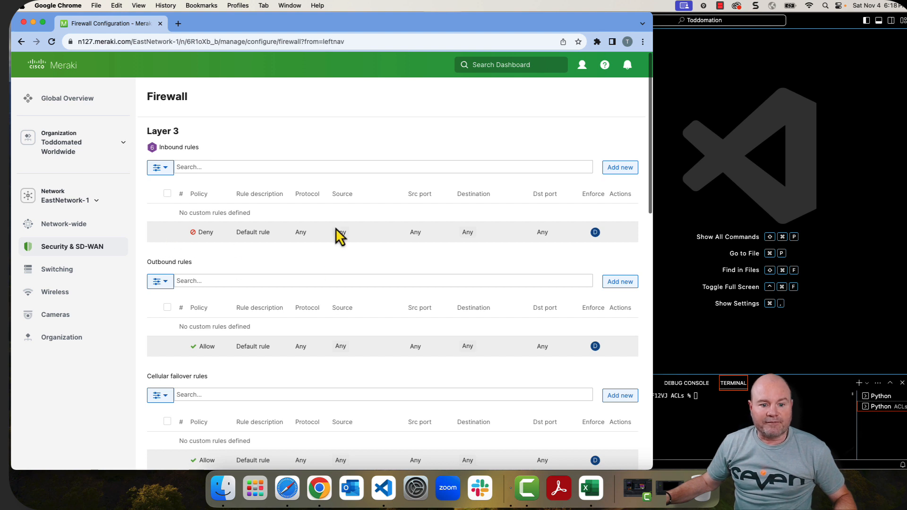
mouse_move(391, 225)
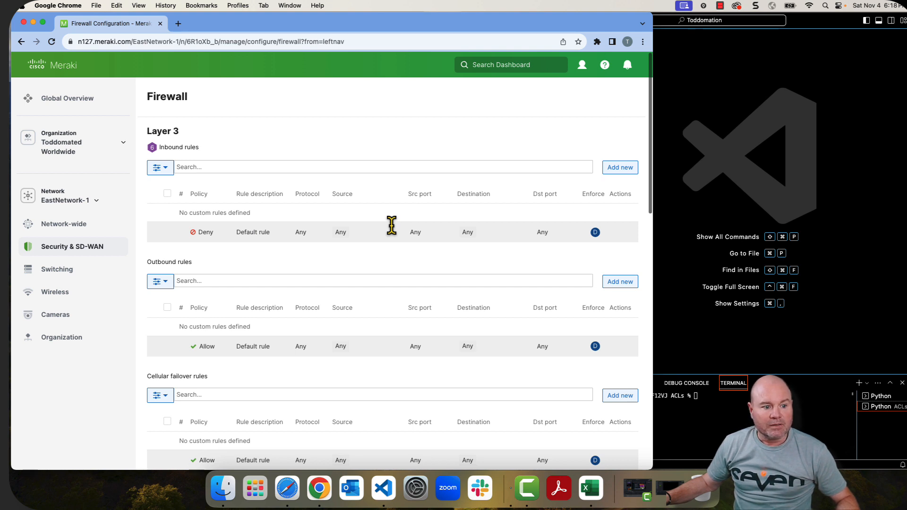
mouse_move(253, 141)
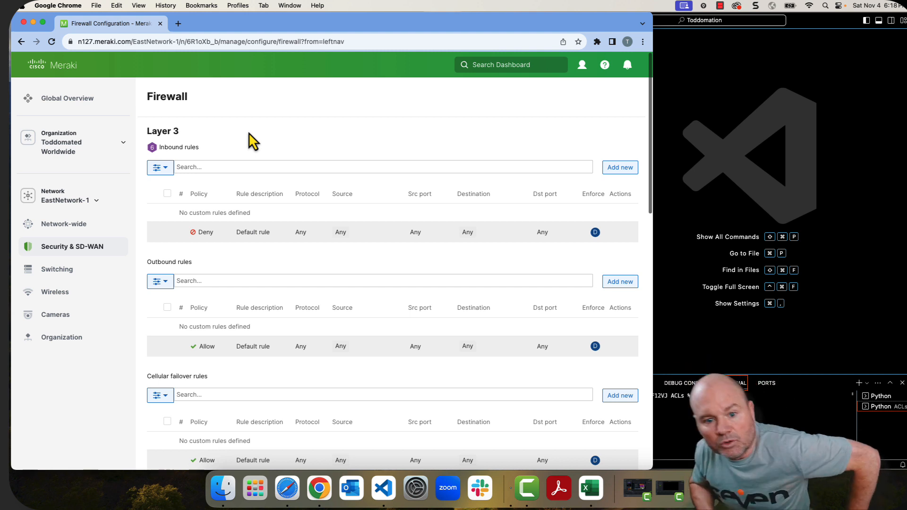
left_click(732, 383)
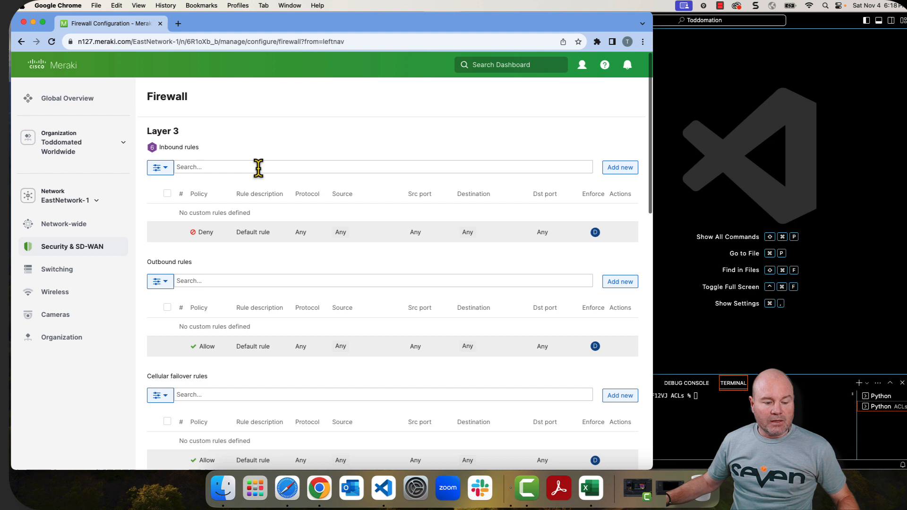
mouse_move(199, 184)
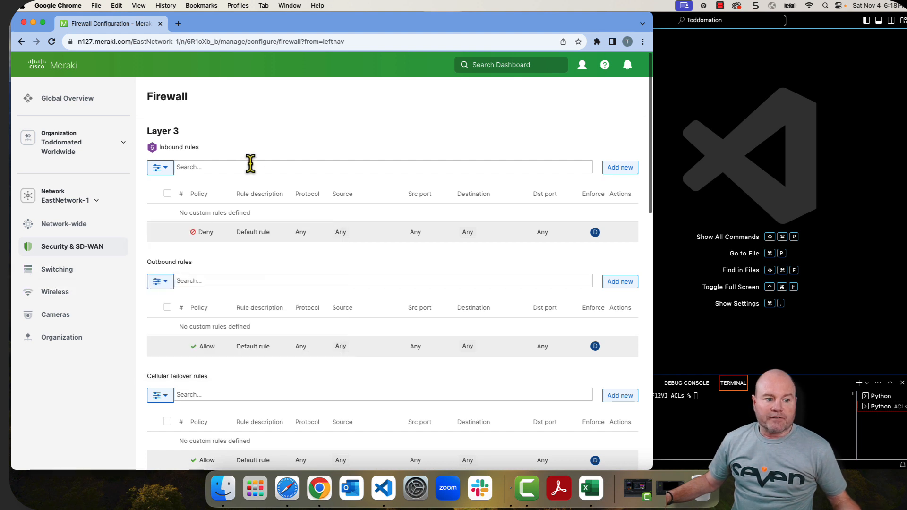
double_click(178, 147)
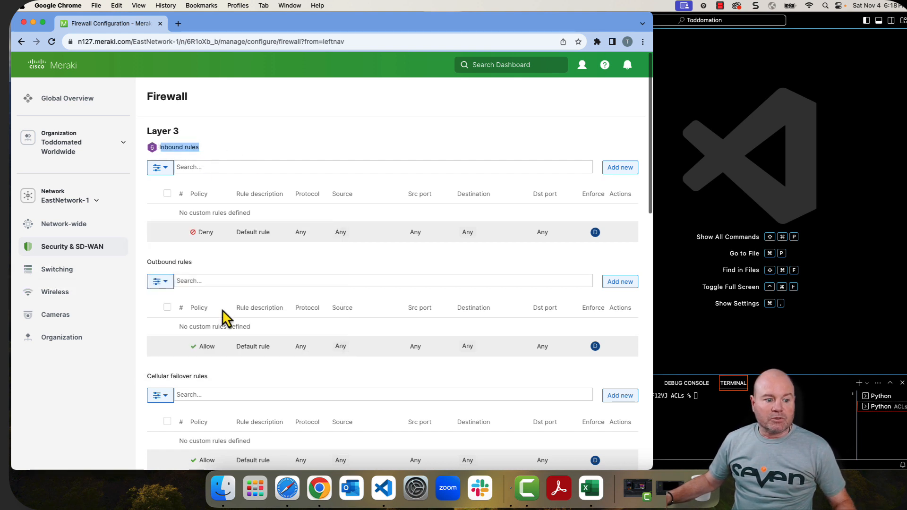
mouse_move(146, 262)
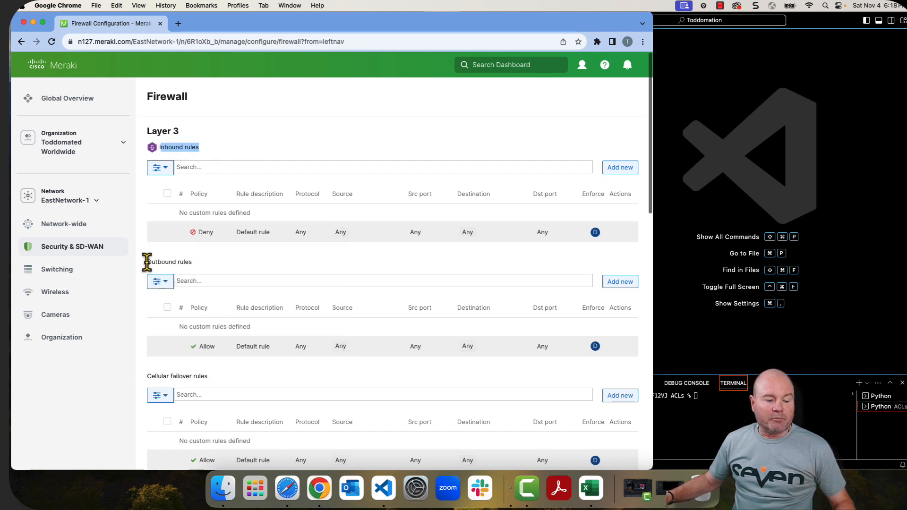
double_click(169, 261)
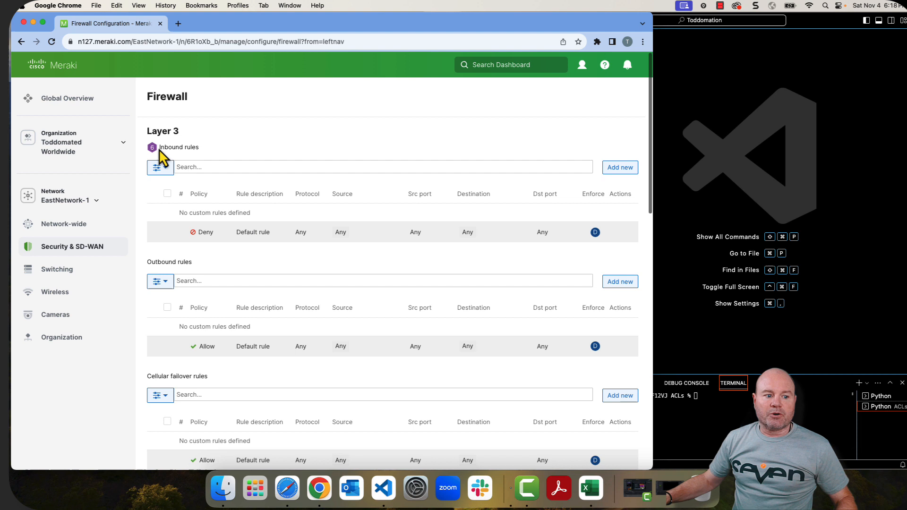
double_click(178, 147)
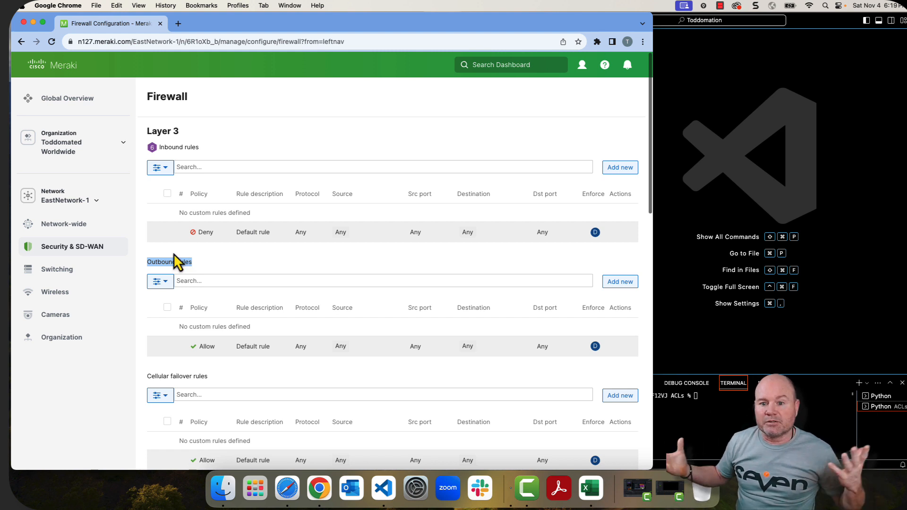
mouse_move(170, 294)
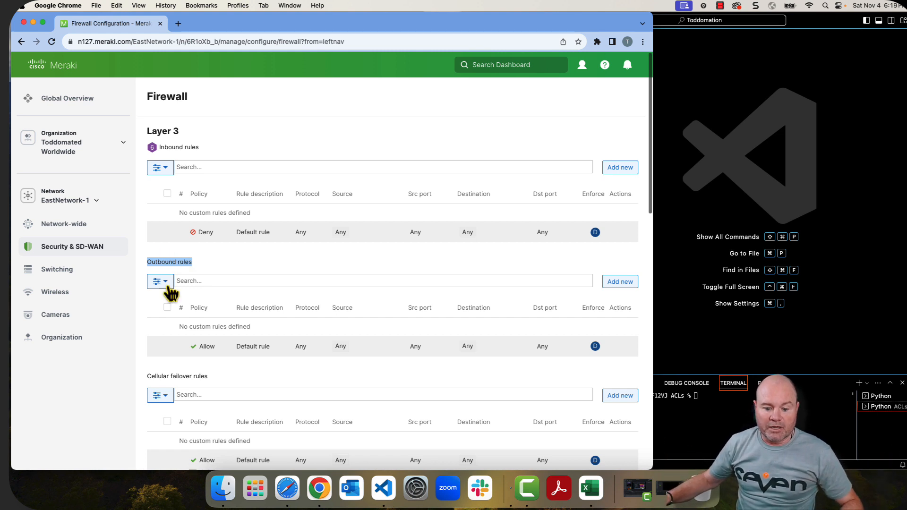
- Bring the firewall rules workbook forward in Excel on its FirewallL3InACL sheet
left_click(589, 487)
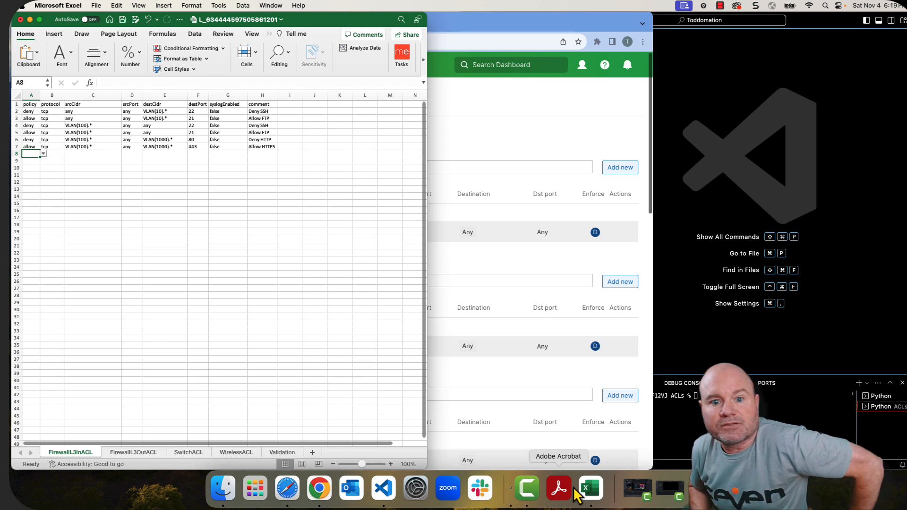
left_click(734, 383)
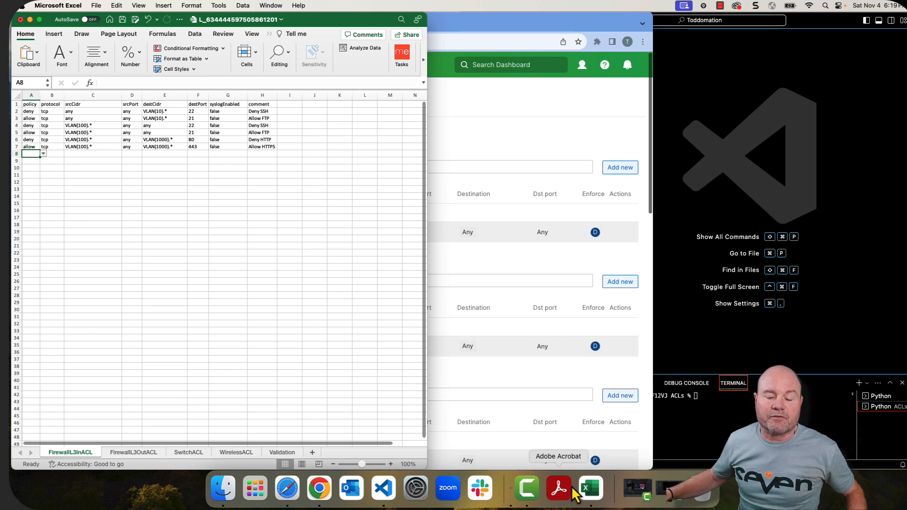
mouse_move(249, 212)
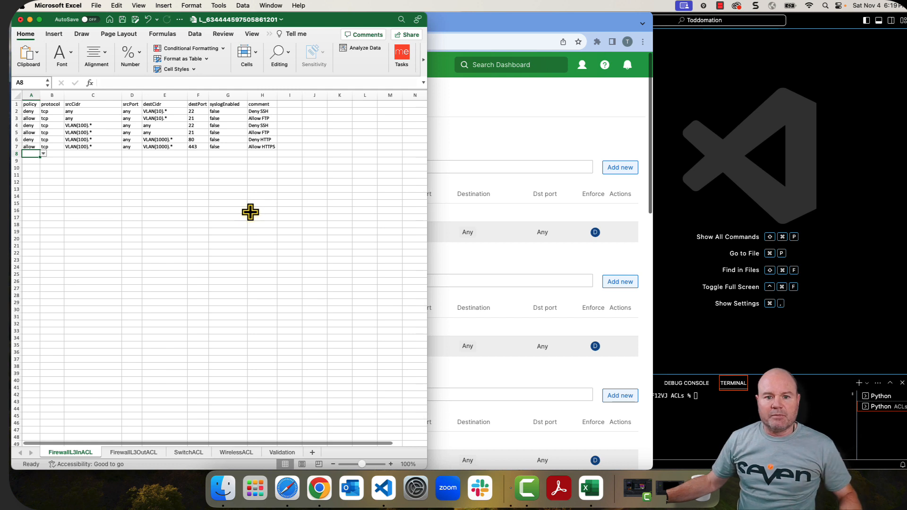
mouse_move(140, 317)
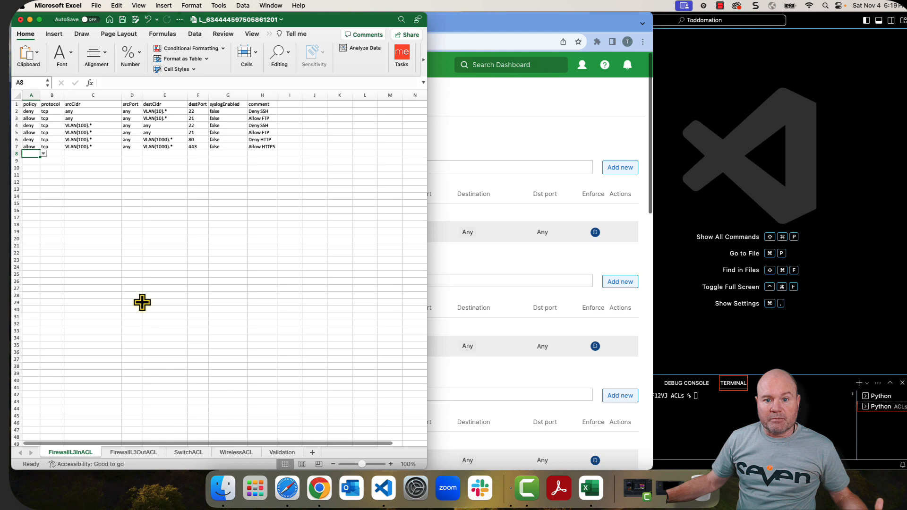
mouse_move(214, 81)
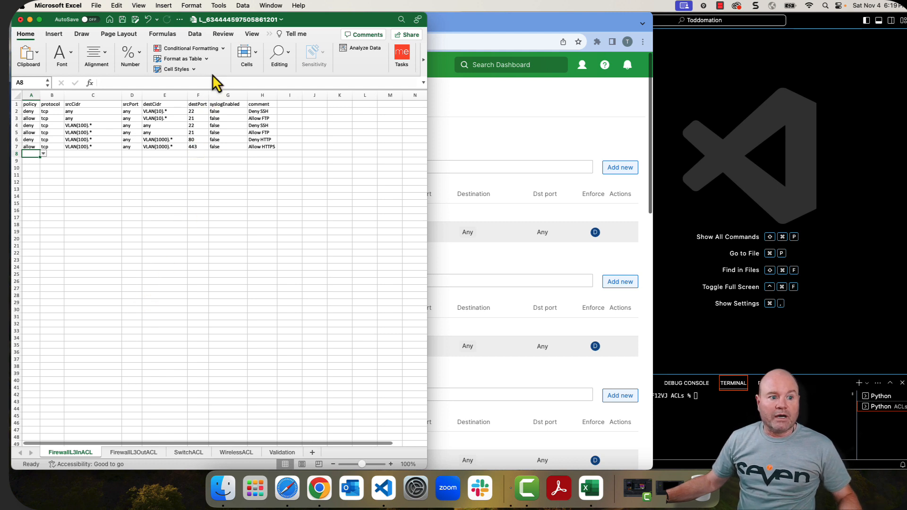
mouse_move(249, 34)
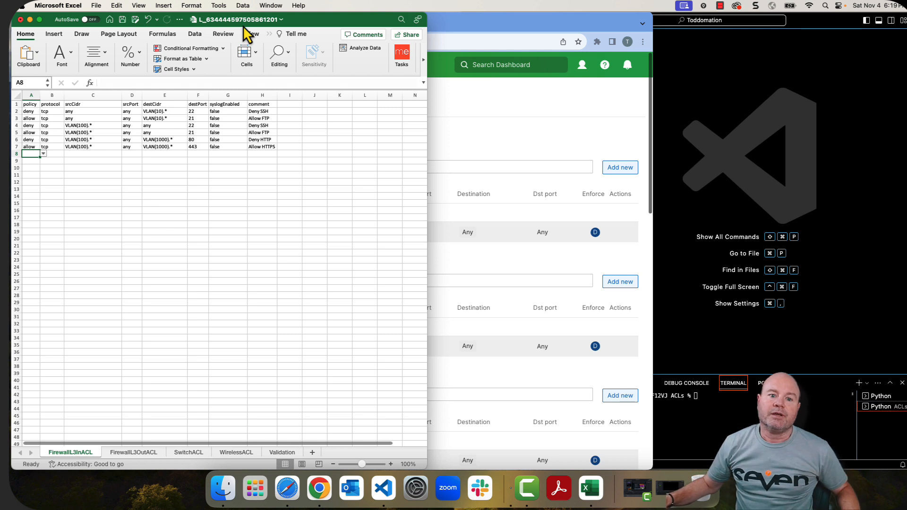
mouse_move(223, 52)
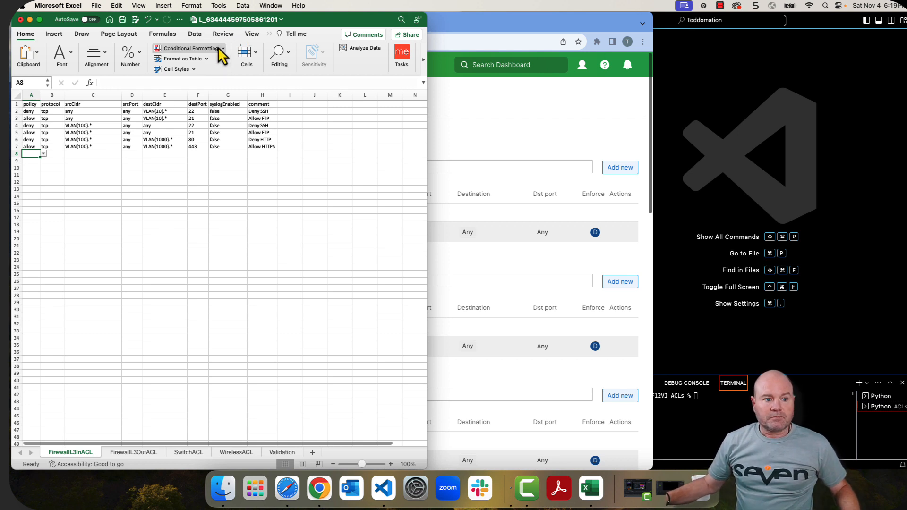
mouse_move(113, 466)
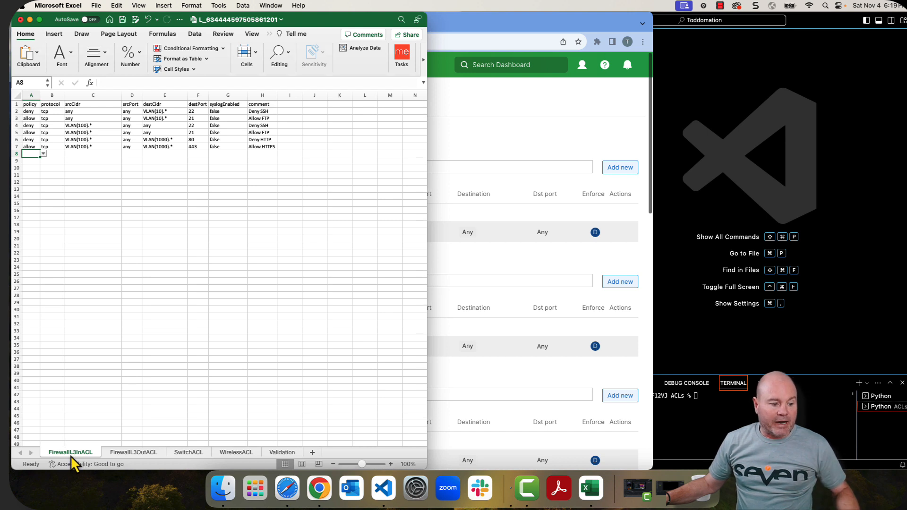
mouse_move(159, 464)
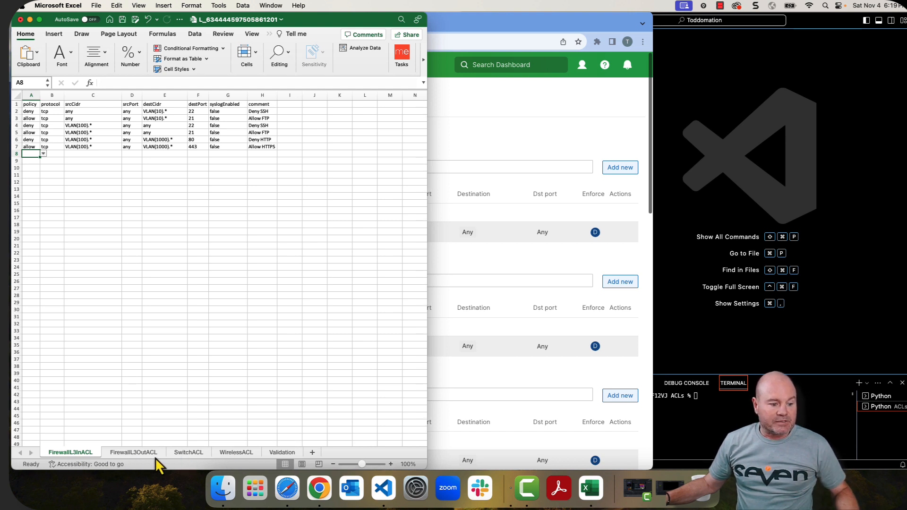
mouse_move(281, 459)
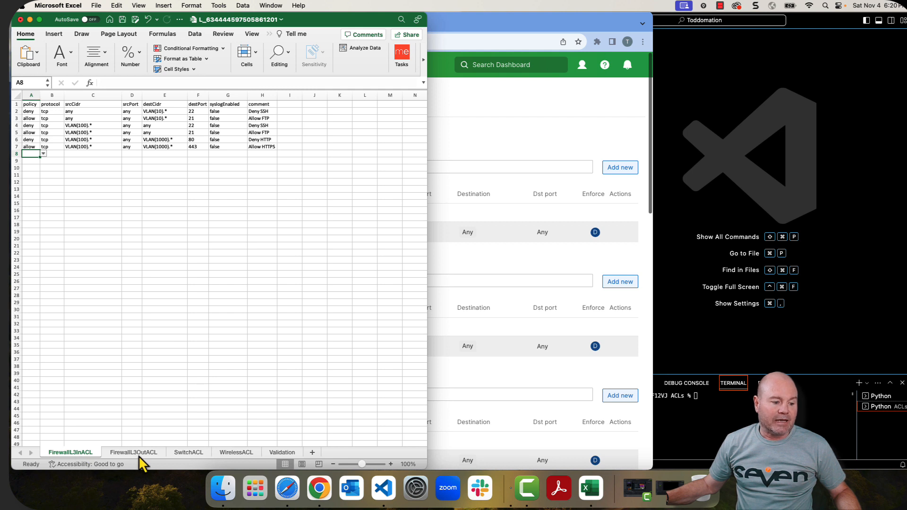
- Review the four-rule FirewallL3OutACL sheet, then return to FirewallL3InACL and highlight its header row
left_click(134, 452)
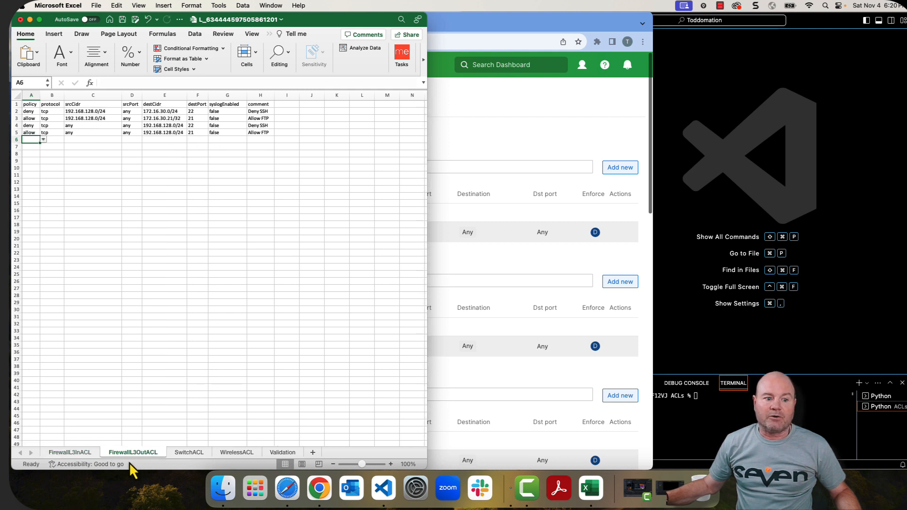
left_click(69, 452)
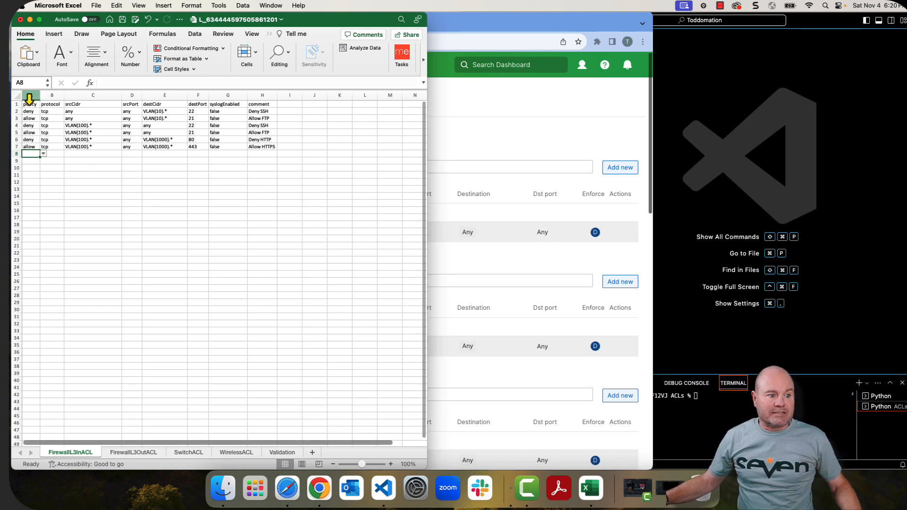
left_click_drag(28, 104, 227, 104)
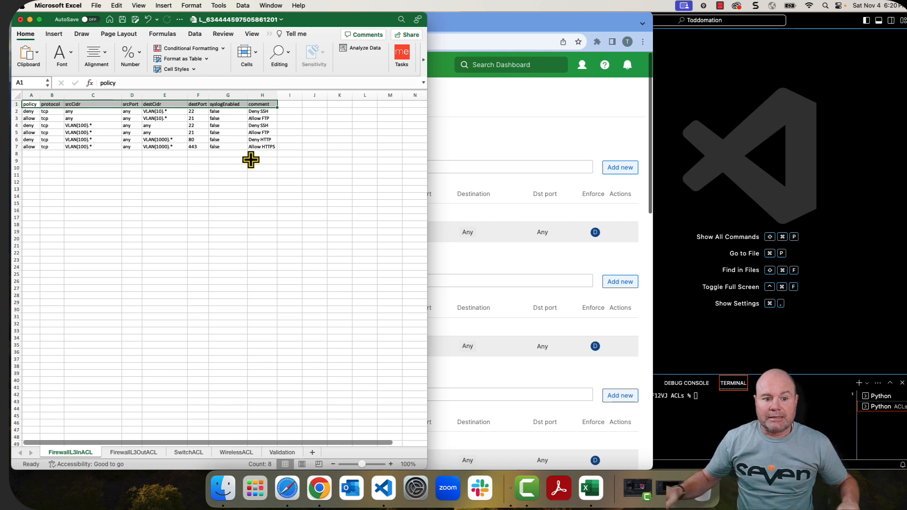
mouse_move(29, 160)
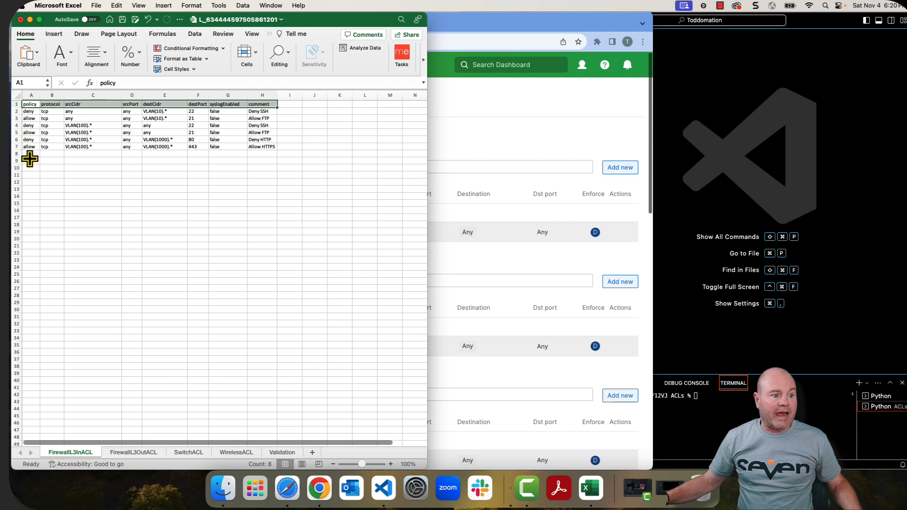
left_click(31, 153)
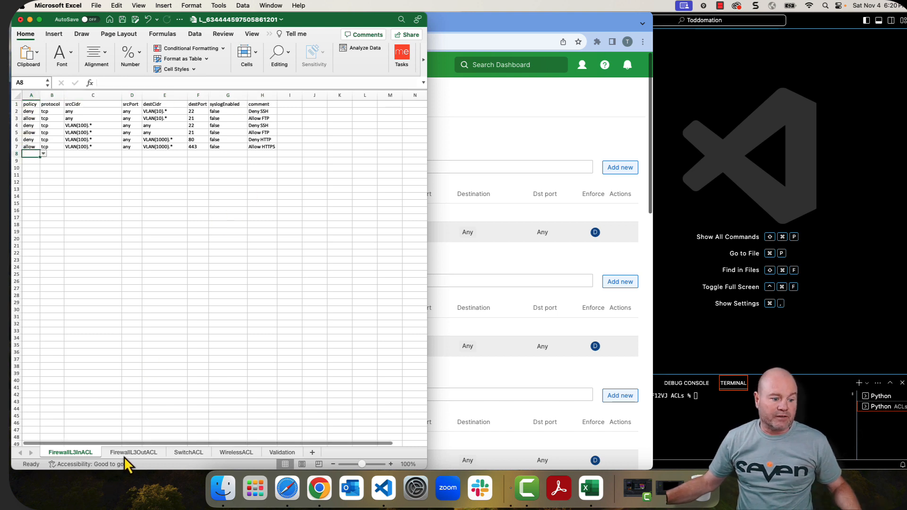
left_click(133, 452)
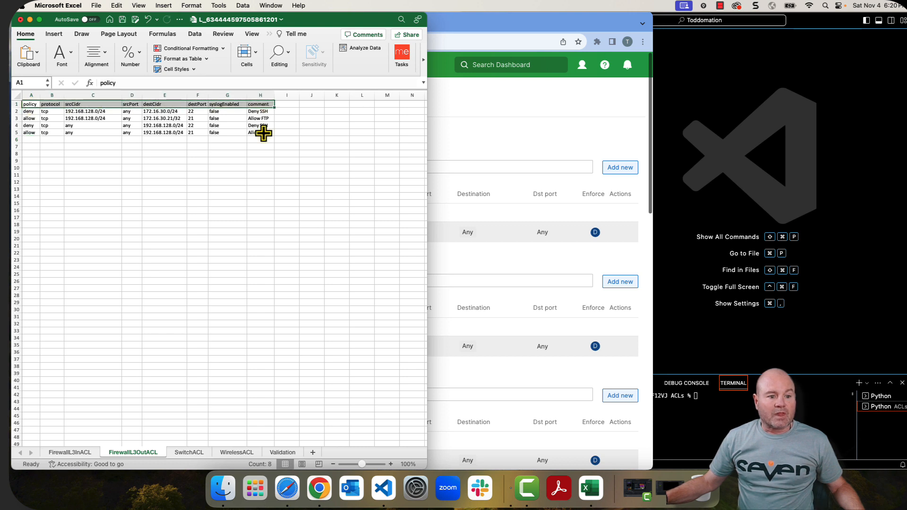
mouse_move(33, 144)
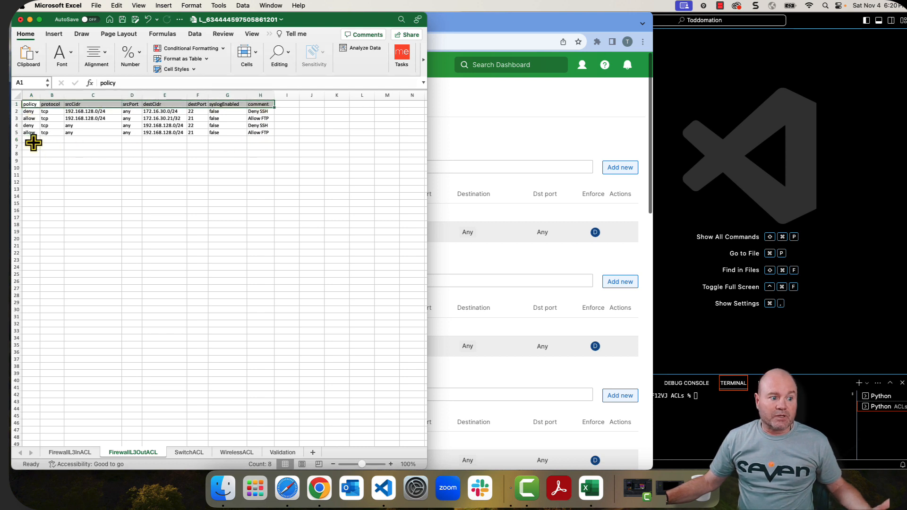
left_click(30, 138)
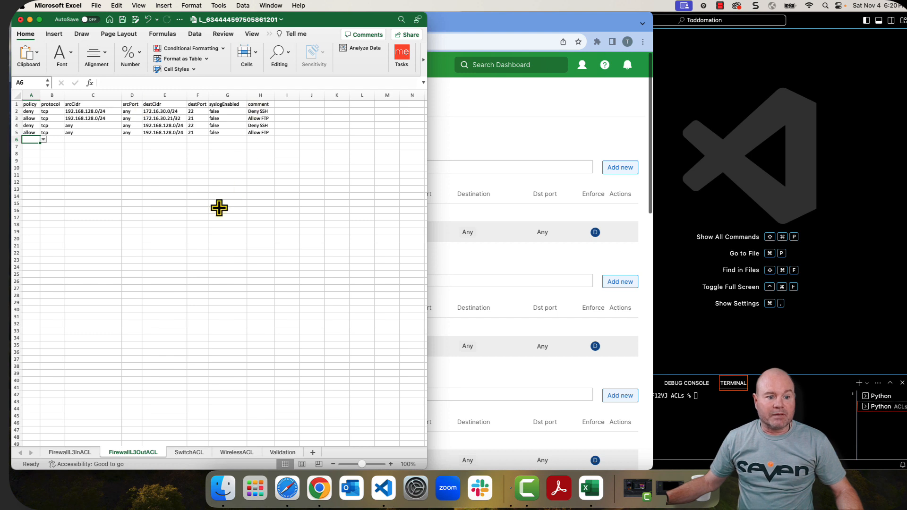
mouse_move(223, 210)
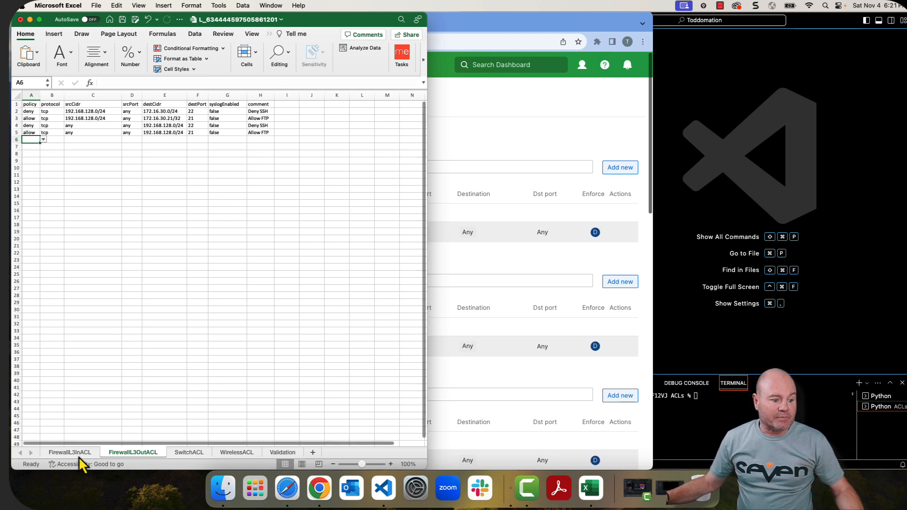
left_click(70, 451)
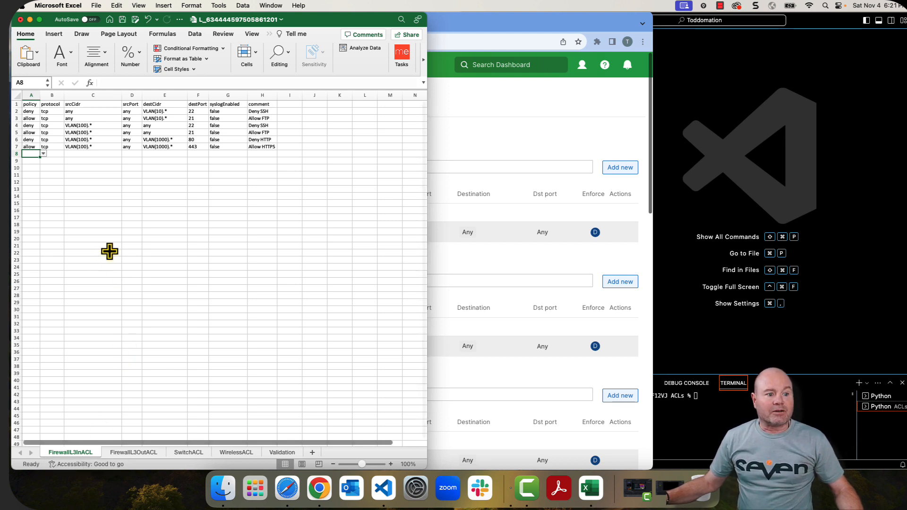
mouse_move(106, 240)
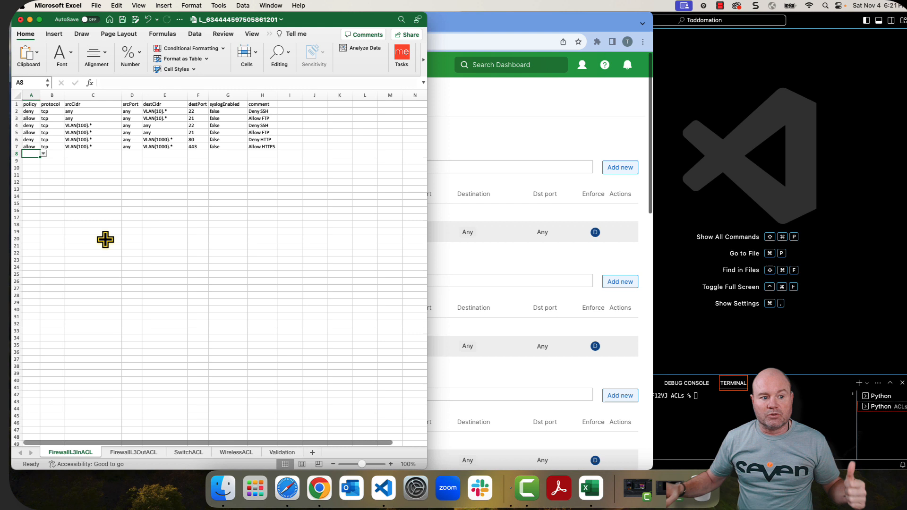
mouse_move(144, 181)
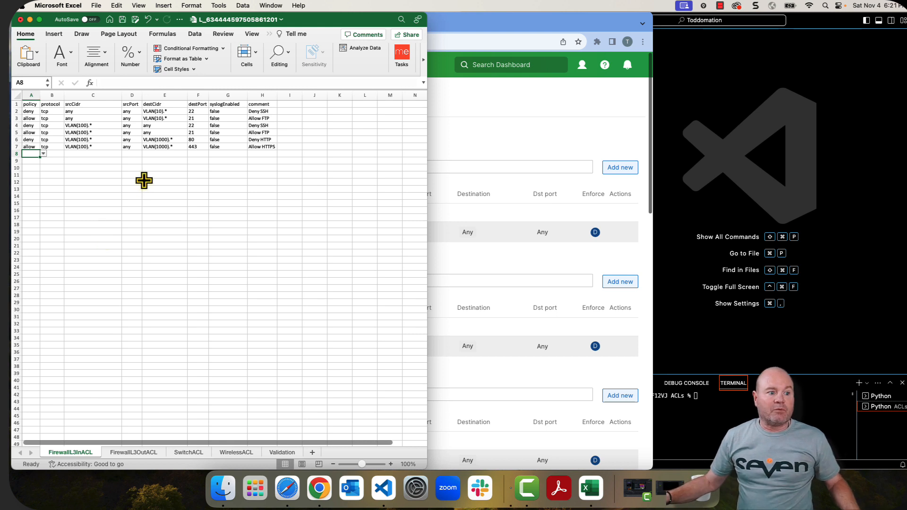
mouse_move(113, 107)
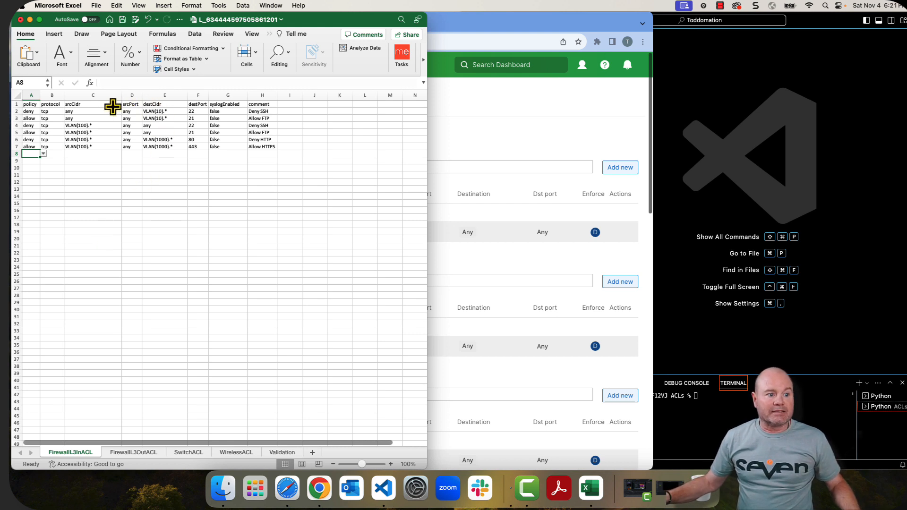
mouse_move(159, 106)
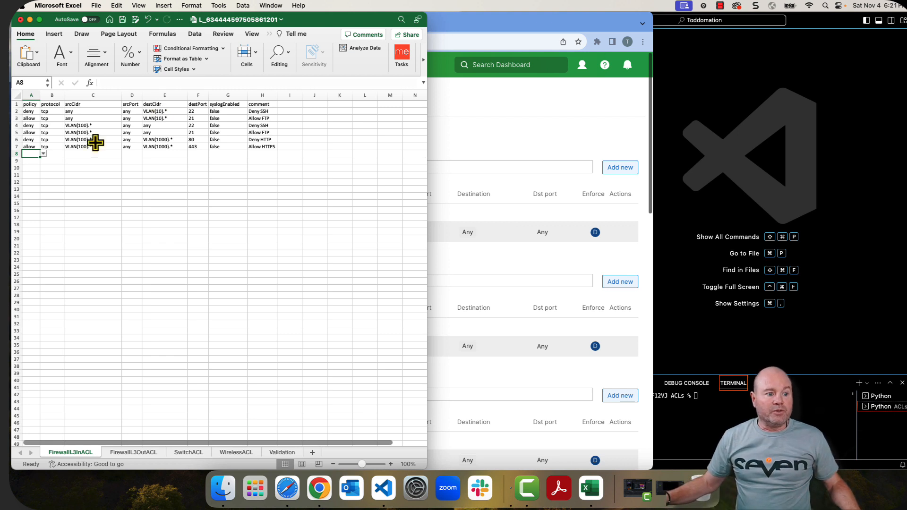
left_click(164, 111)
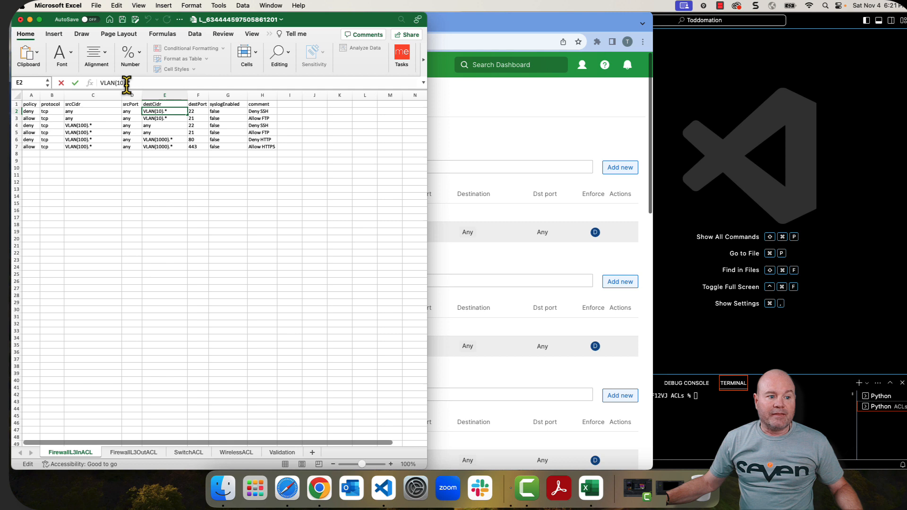
mouse_move(130, 104)
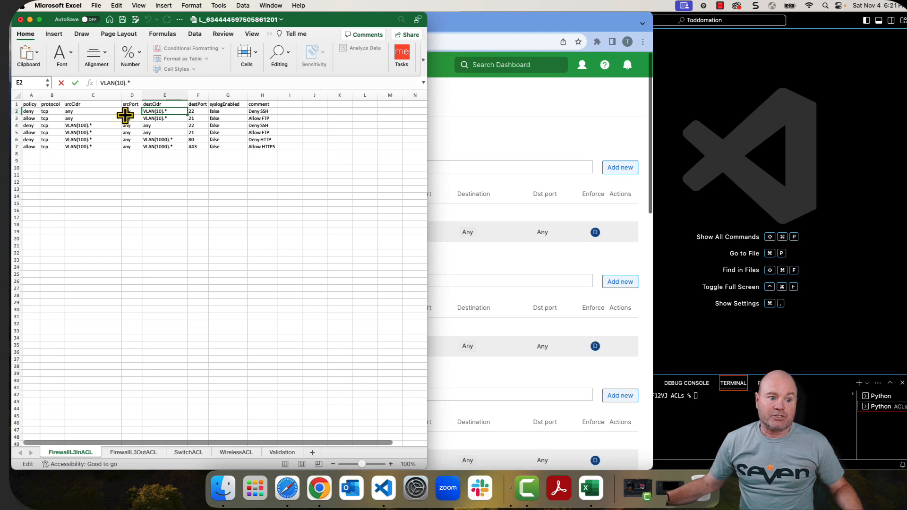
mouse_move(155, 123)
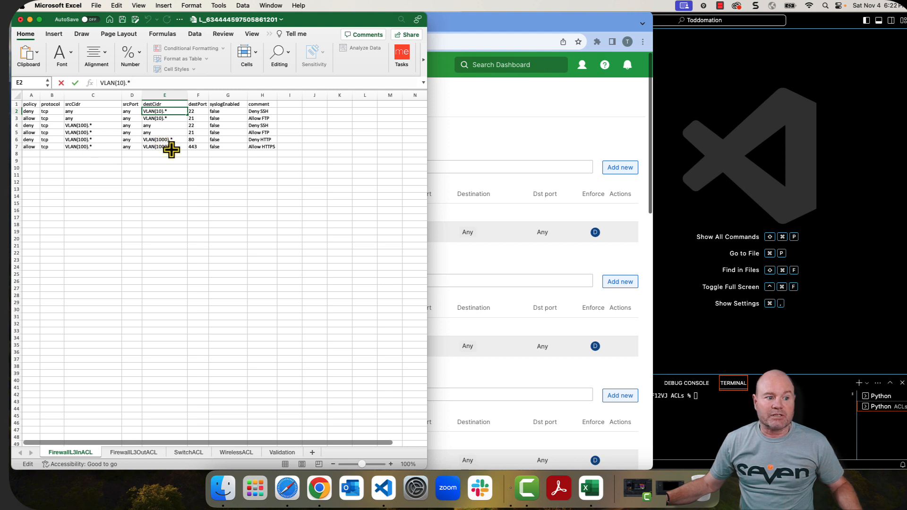
mouse_move(92, 140)
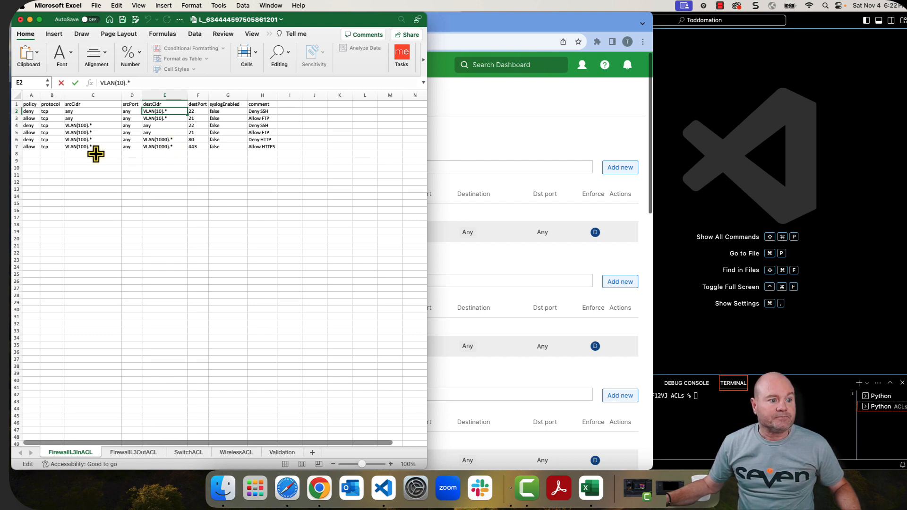
mouse_move(44, 131)
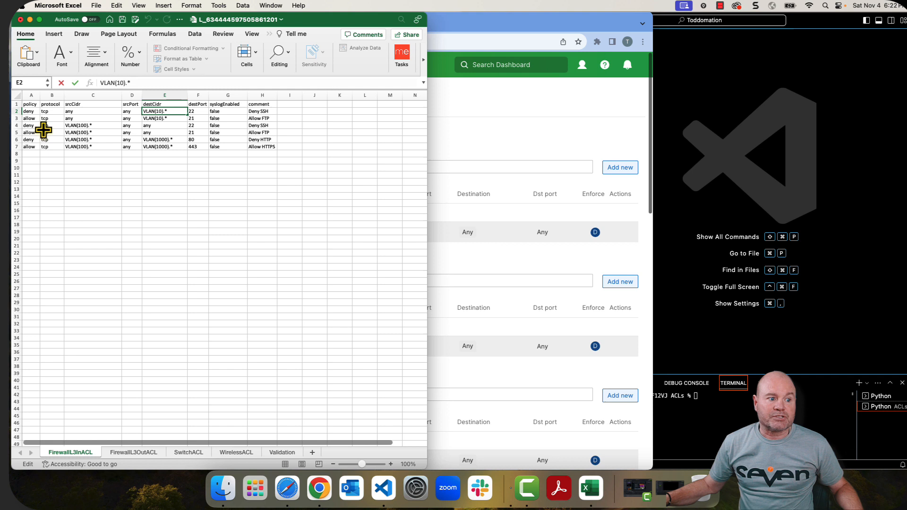
left_click(31, 111)
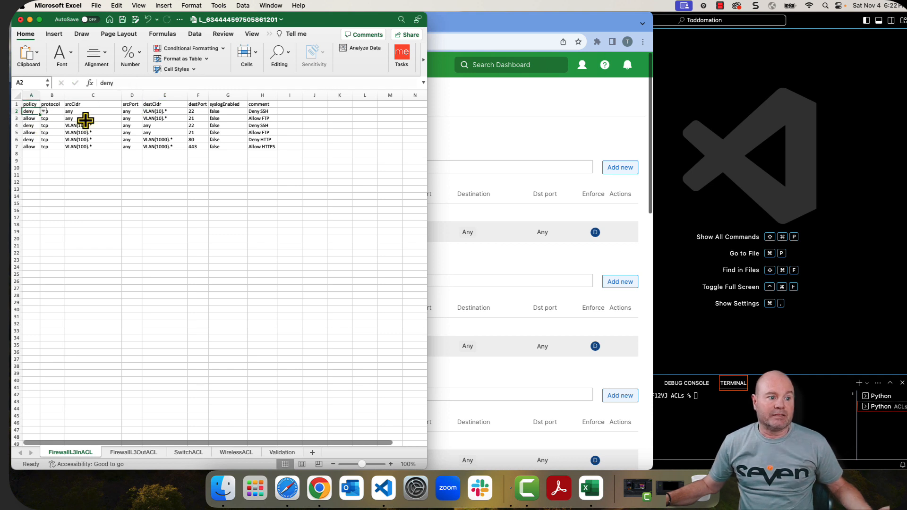
left_click(51, 111)
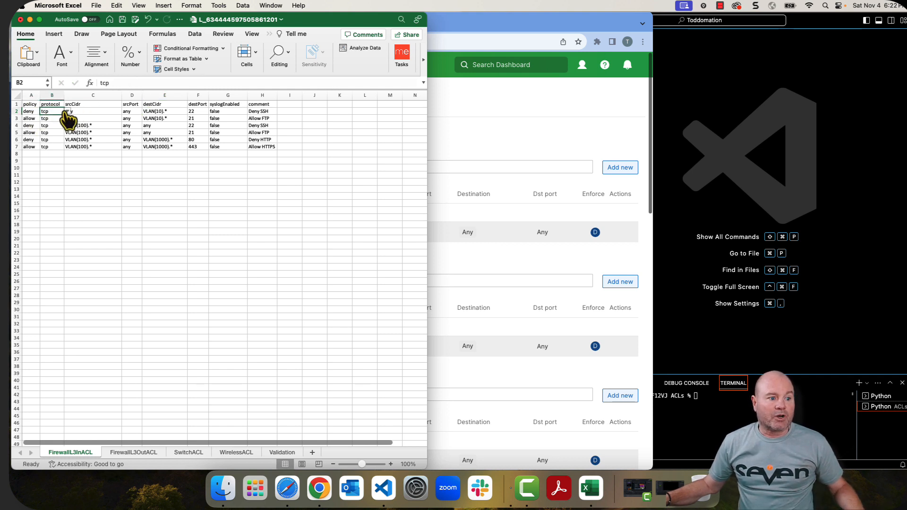
left_click(68, 111)
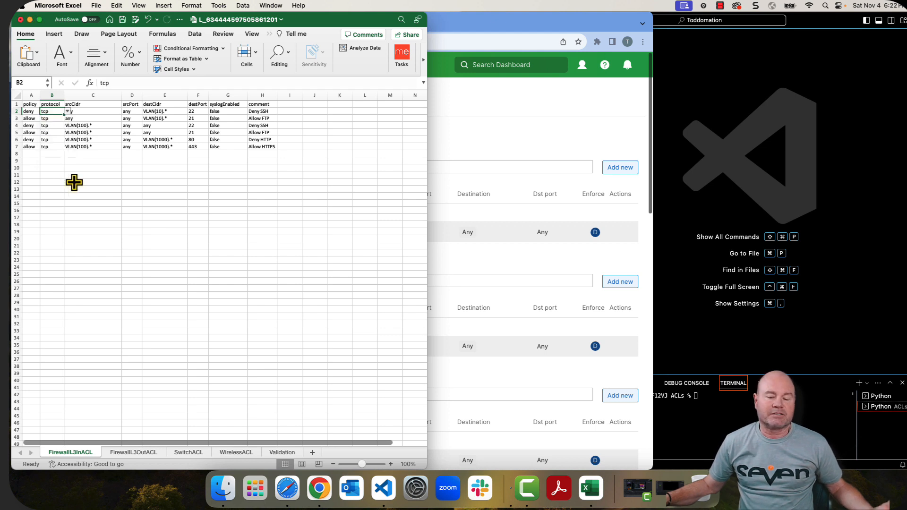
mouse_move(90, 111)
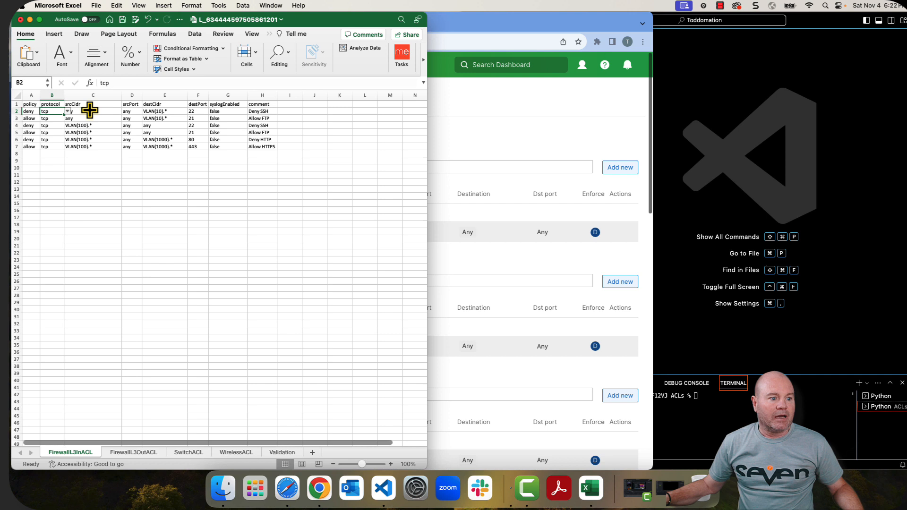
left_click(93, 111)
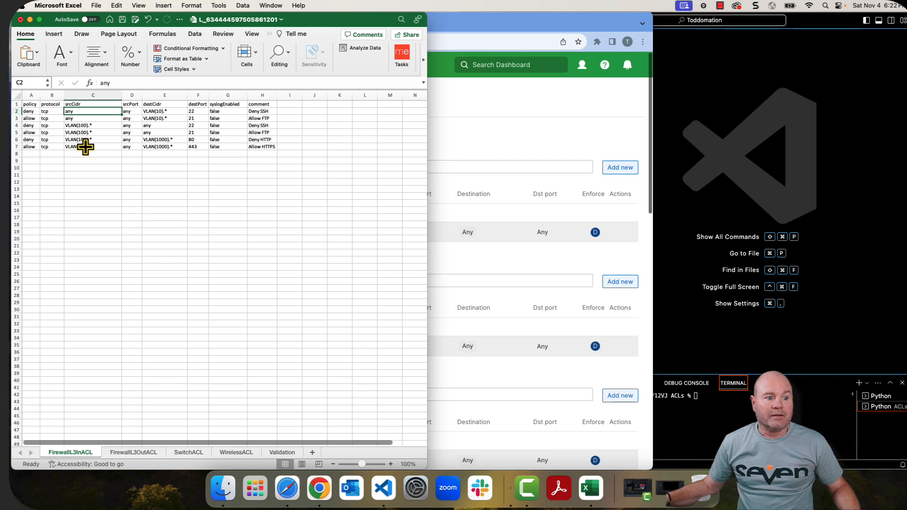
left_click(131, 111)
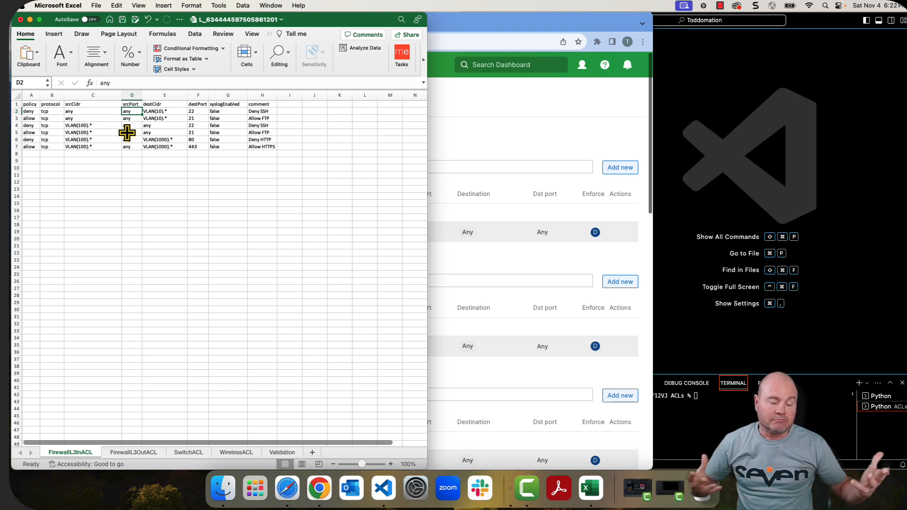
mouse_move(136, 147)
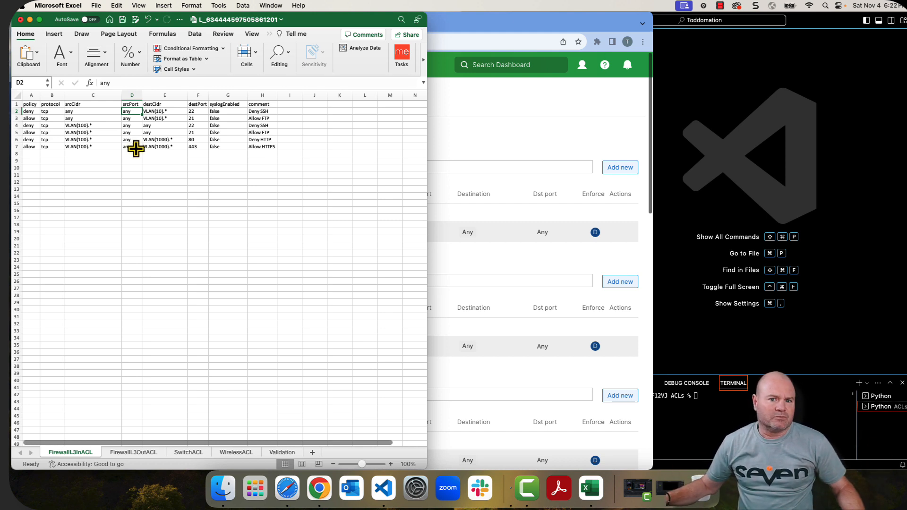
left_click(137, 153)
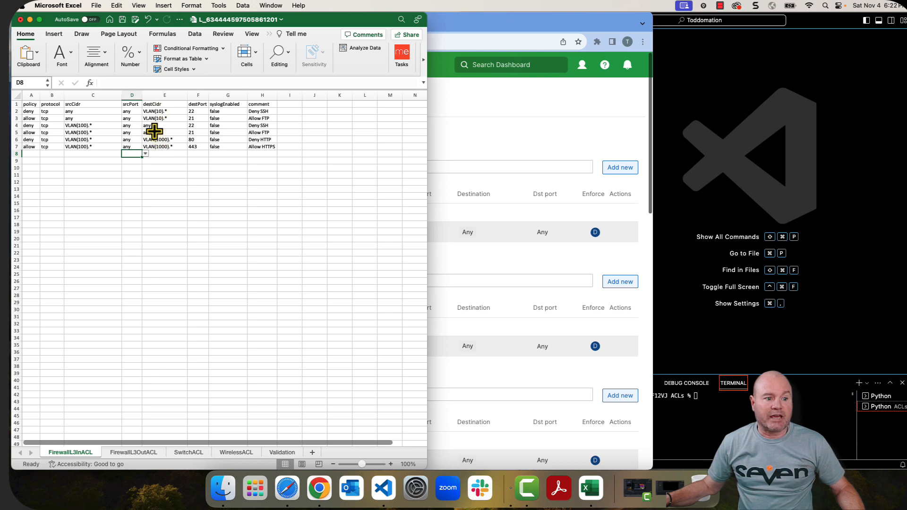
left_click(165, 111)
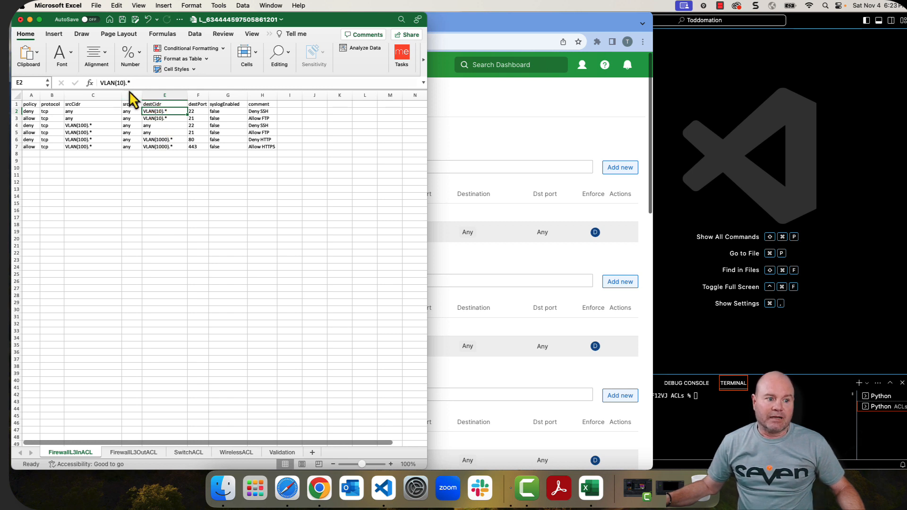
double_click(165, 111)
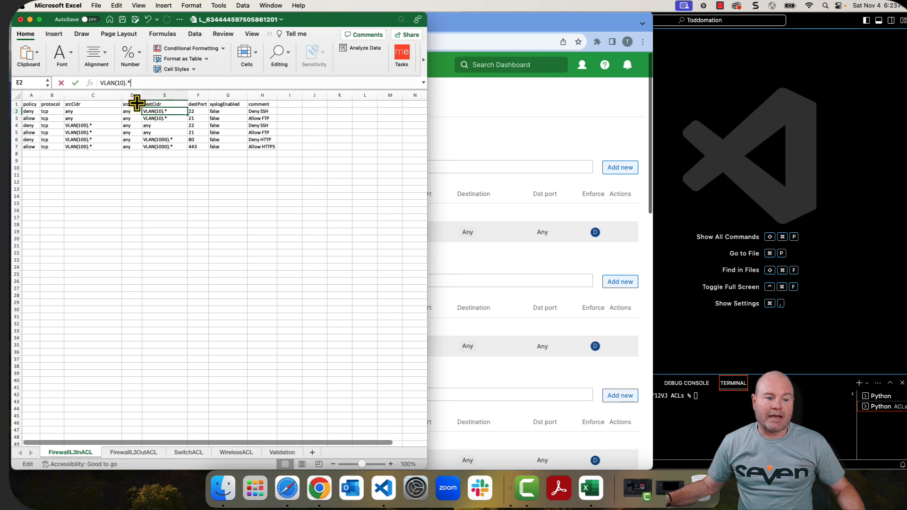
mouse_move(138, 118)
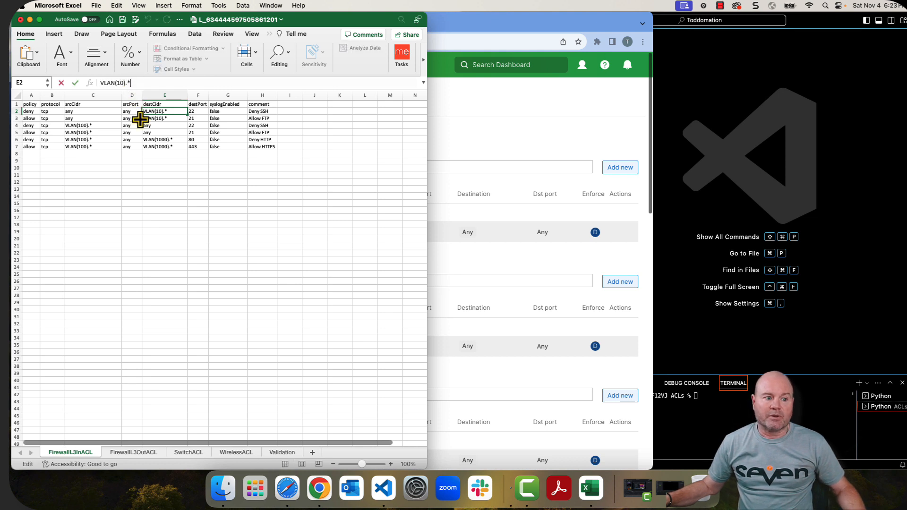
mouse_move(195, 157)
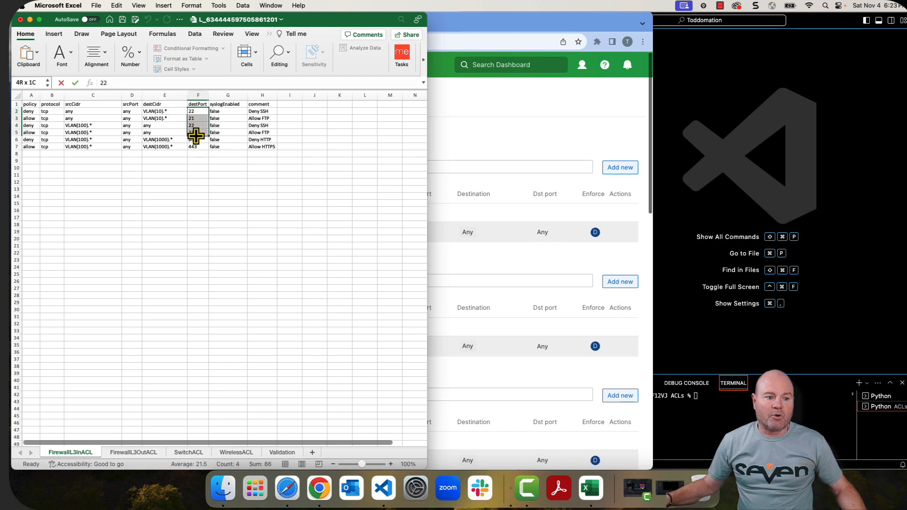
left_click(227, 111)
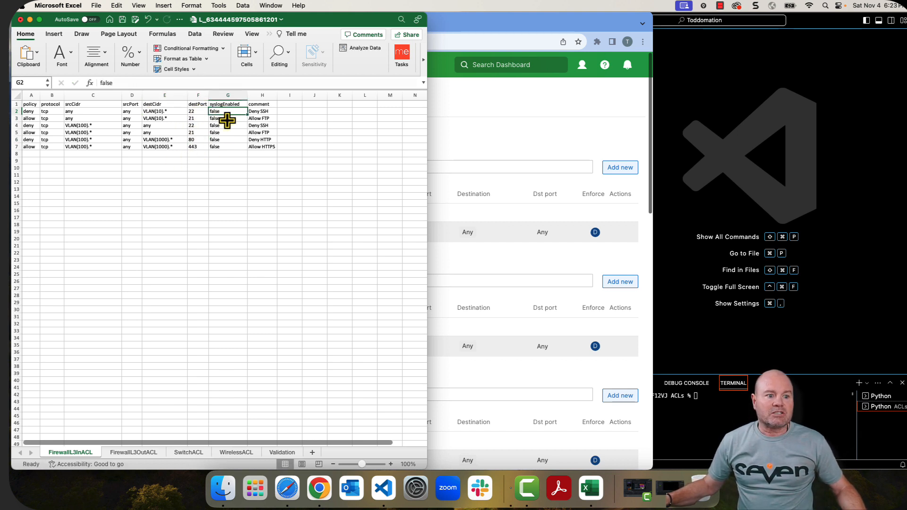
left_click(227, 167)
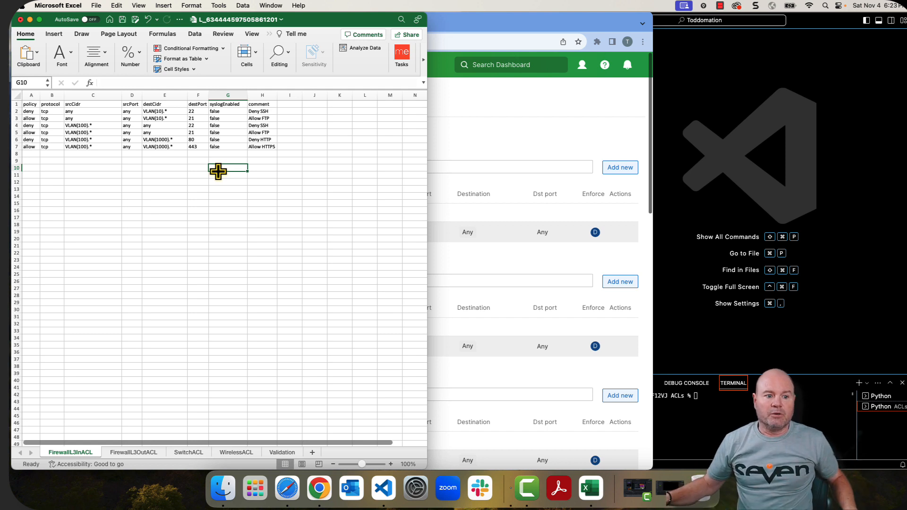
left_click_drag(262, 111, 261, 146)
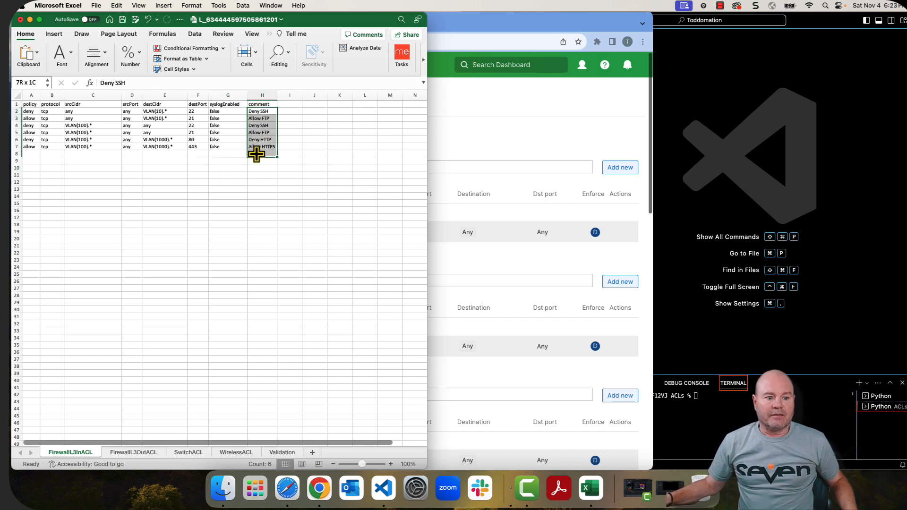
left_click(261, 167)
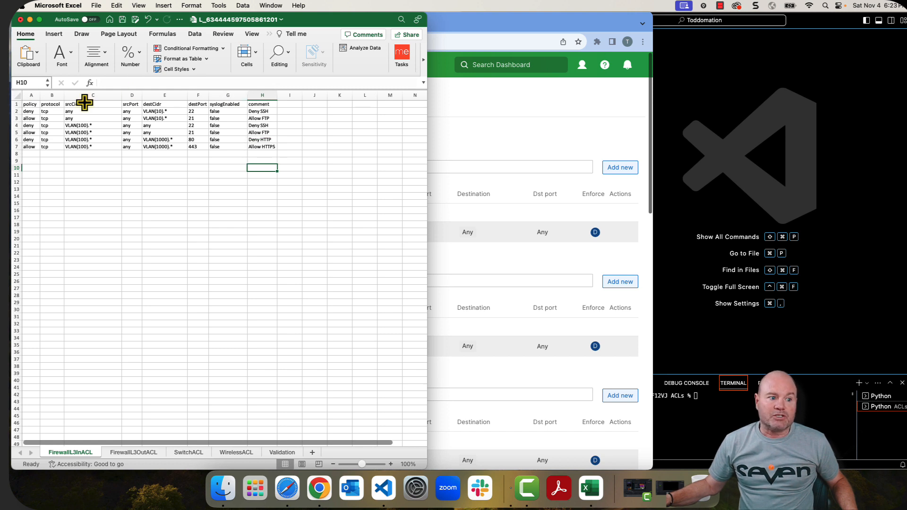
left_click(30, 104)
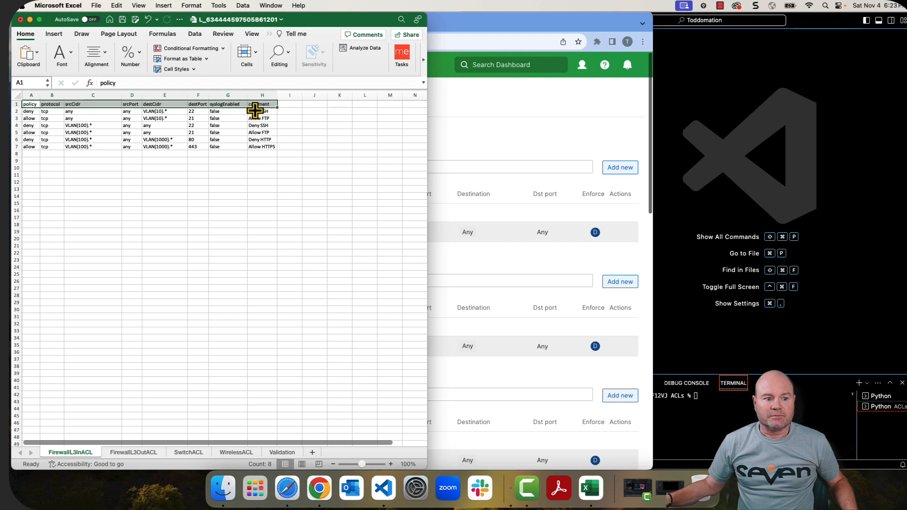
left_click(31, 153)
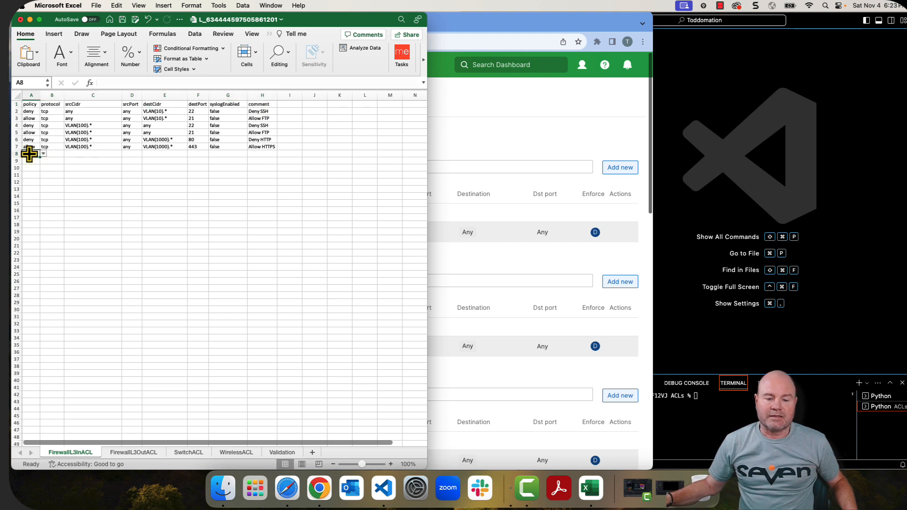
mouse_move(439, 59)
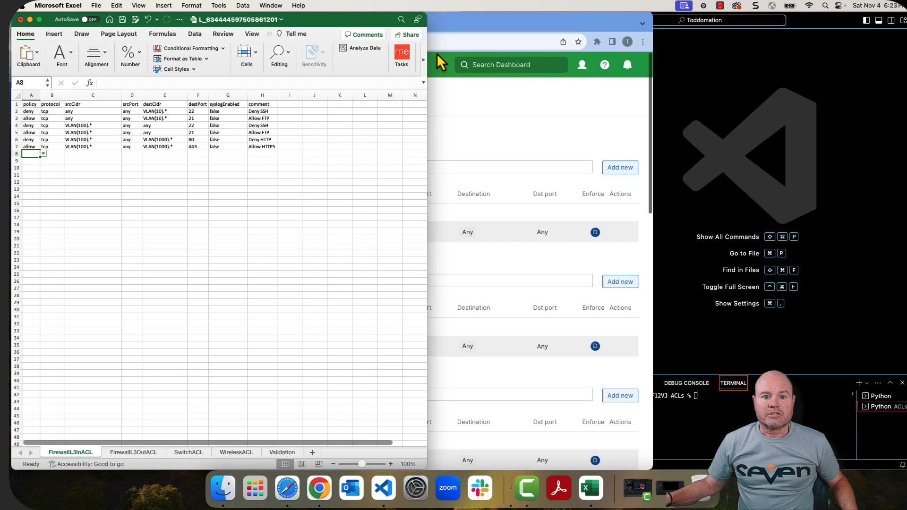
- Check the Meraki Firewall page, then open updateApplianceACLs.py in VS Code
left_click(319, 487)
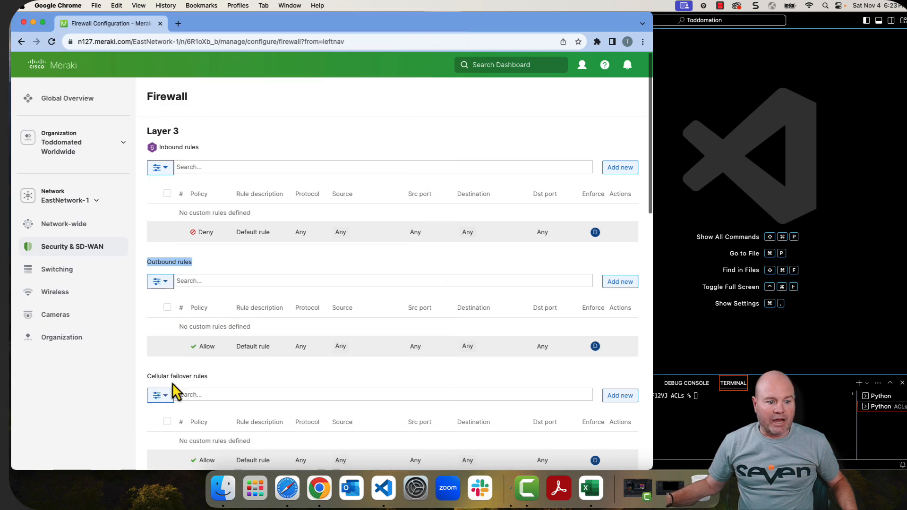
mouse_move(191, 356)
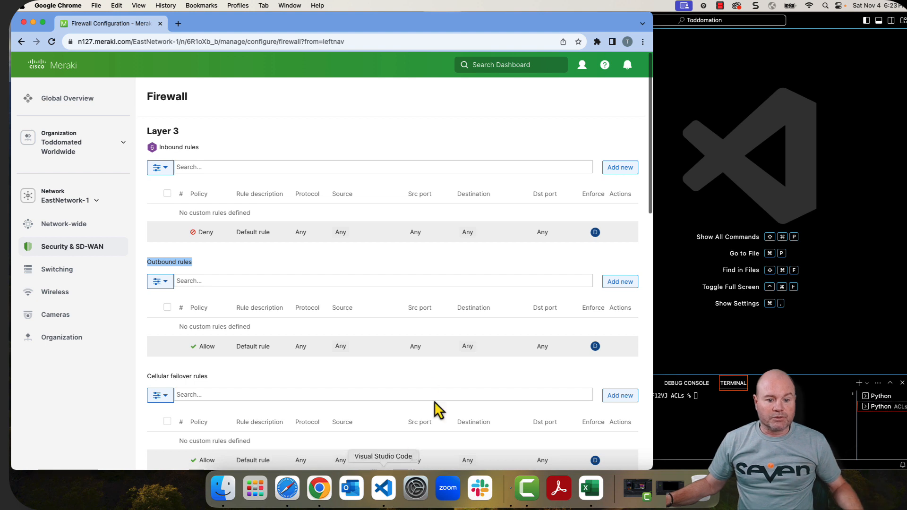
left_click(382, 488)
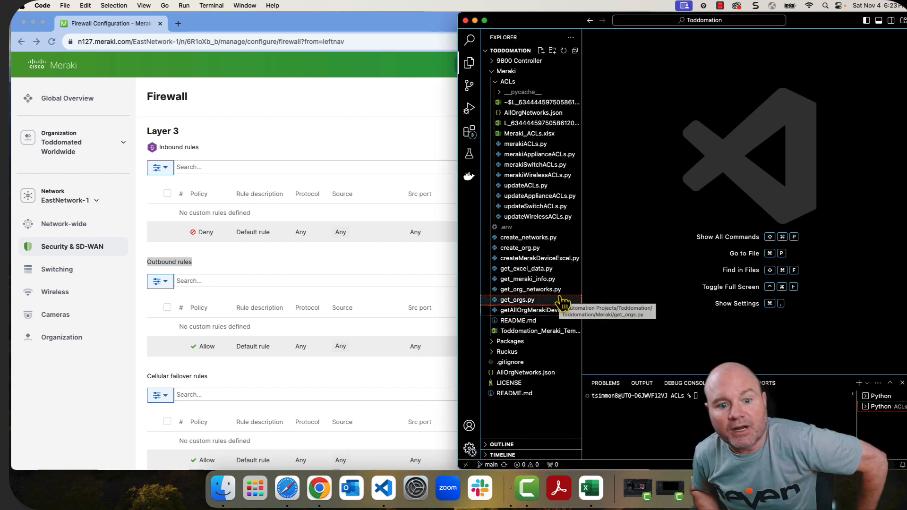
left_click(733, 383)
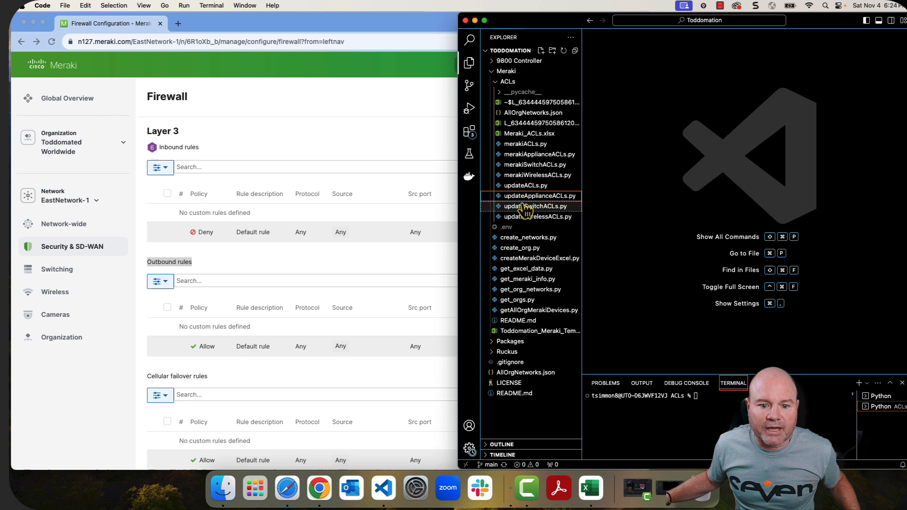
left_click(538, 195)
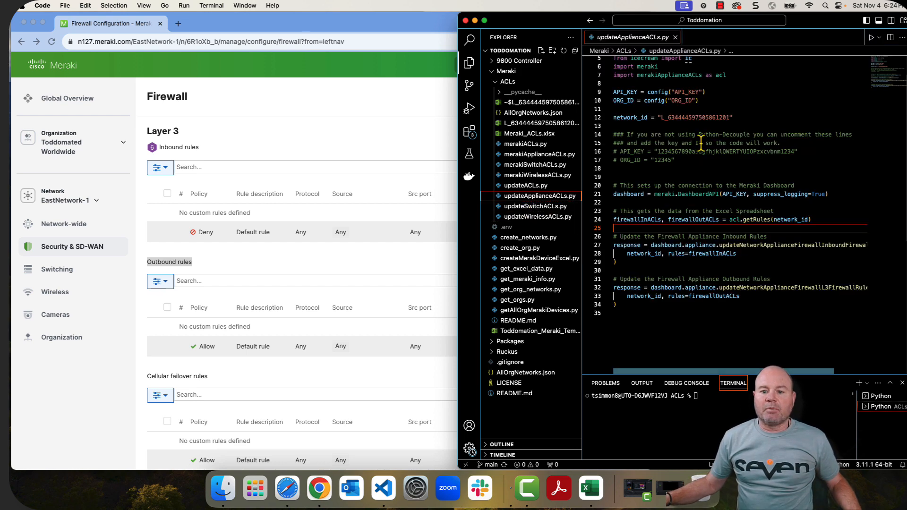
scroll("up", 3)
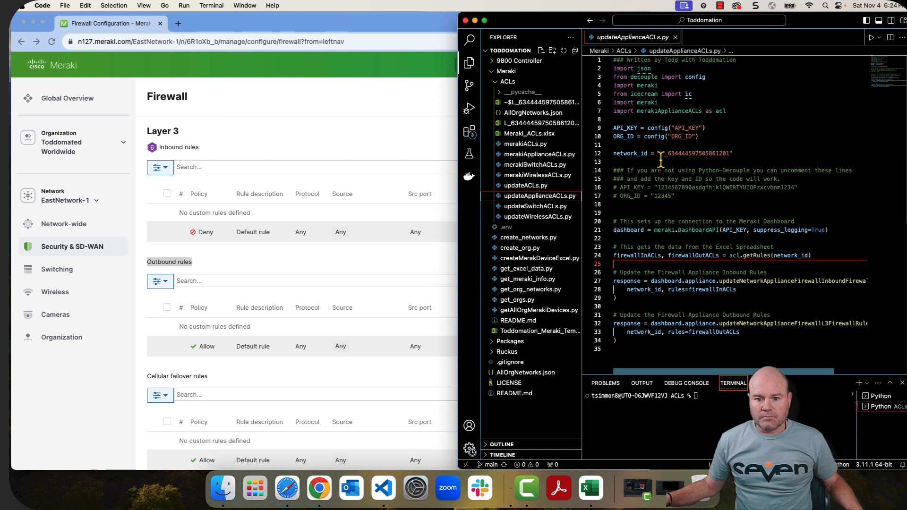
left_click(696, 136)
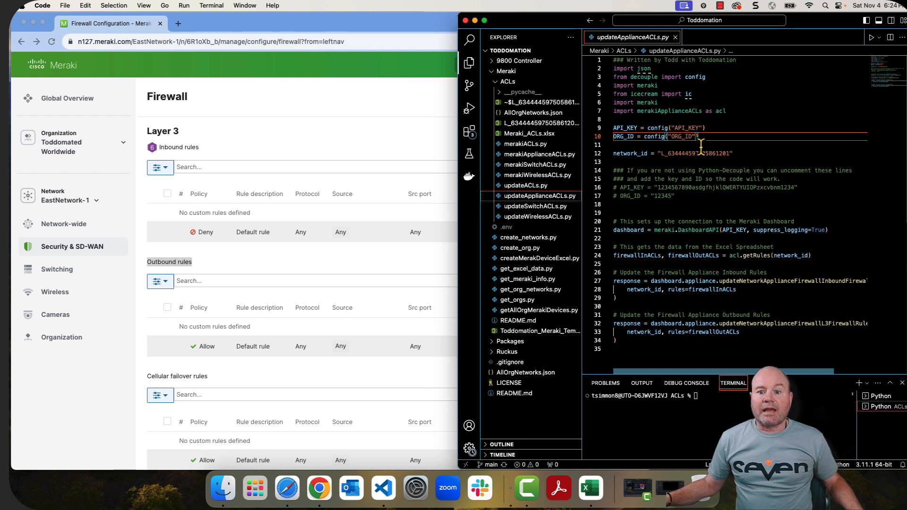
double_click(695, 77)
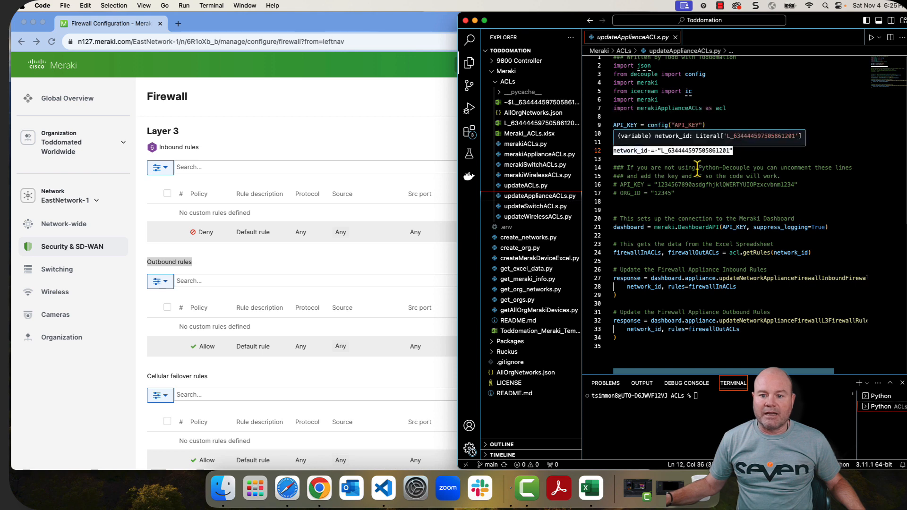
left_click(694, 167)
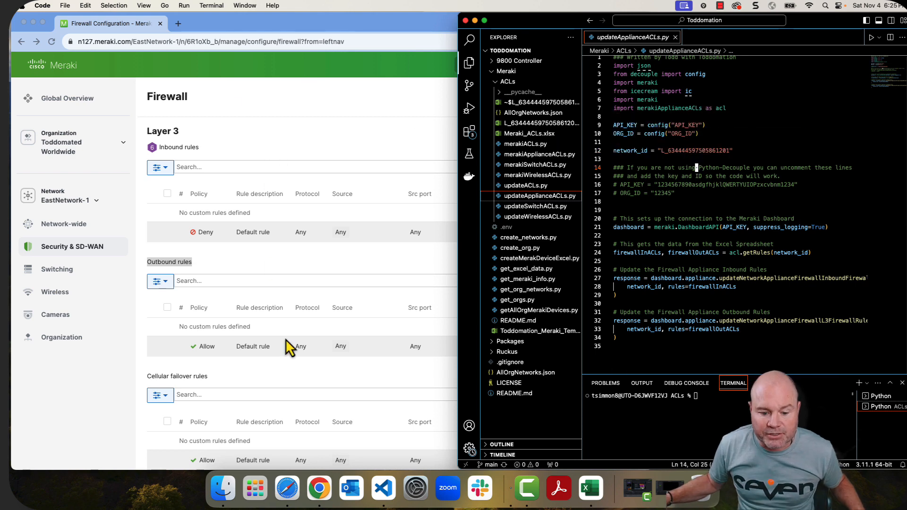
left_click(589, 489)
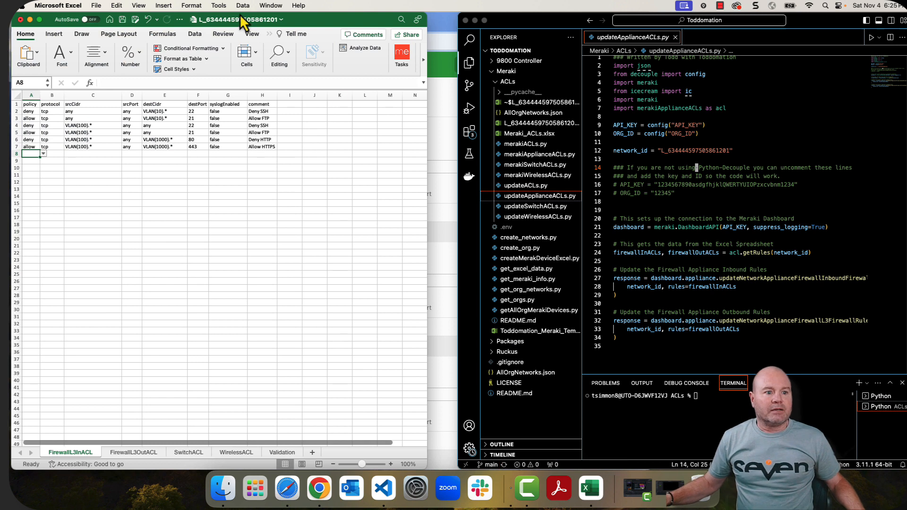
mouse_move(266, 33)
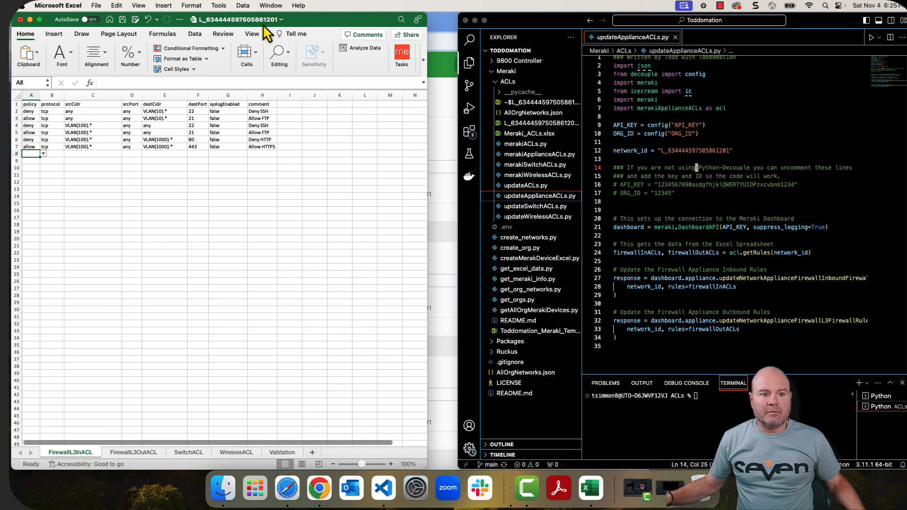
mouse_move(428, 133)
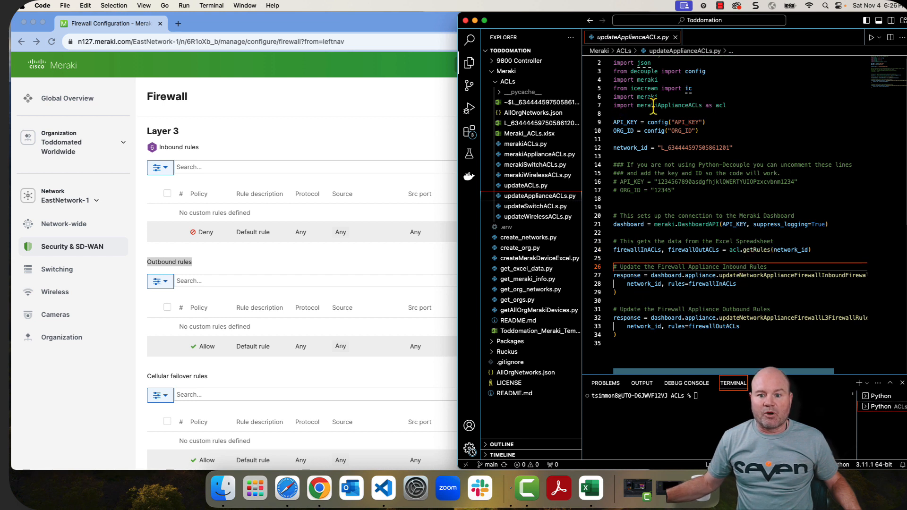
mouse_move(670, 106)
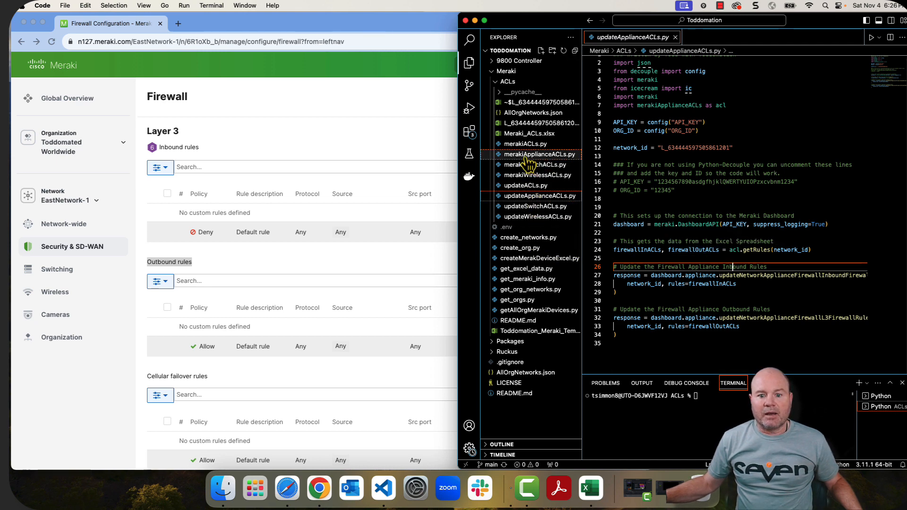
- Open merakiApplianceACLs.py after briefly previewing the network's rules workbook
left_click(538, 154)
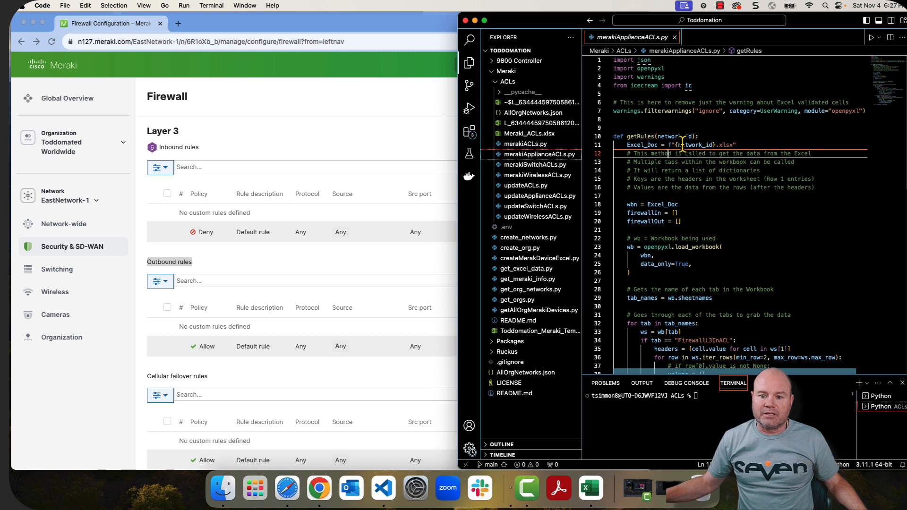
mouse_move(668, 136)
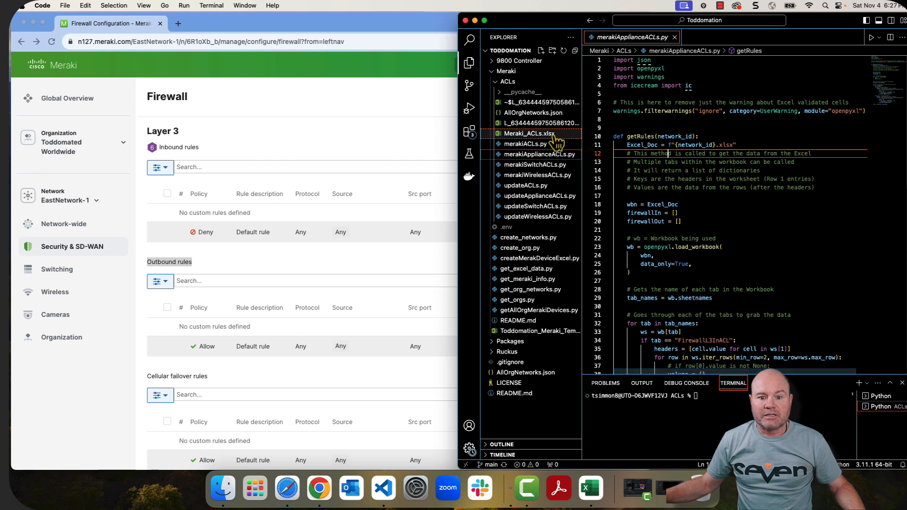
left_click(539, 122)
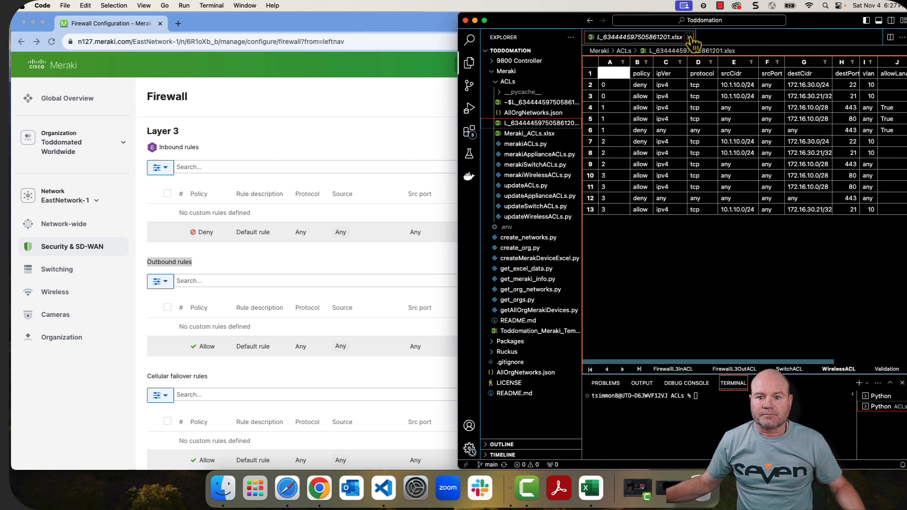
left_click(686, 37)
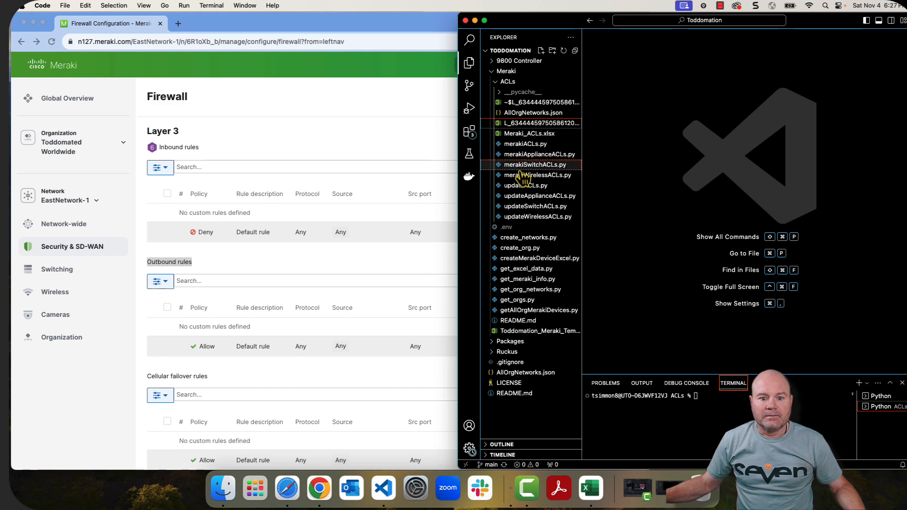
left_click(538, 154)
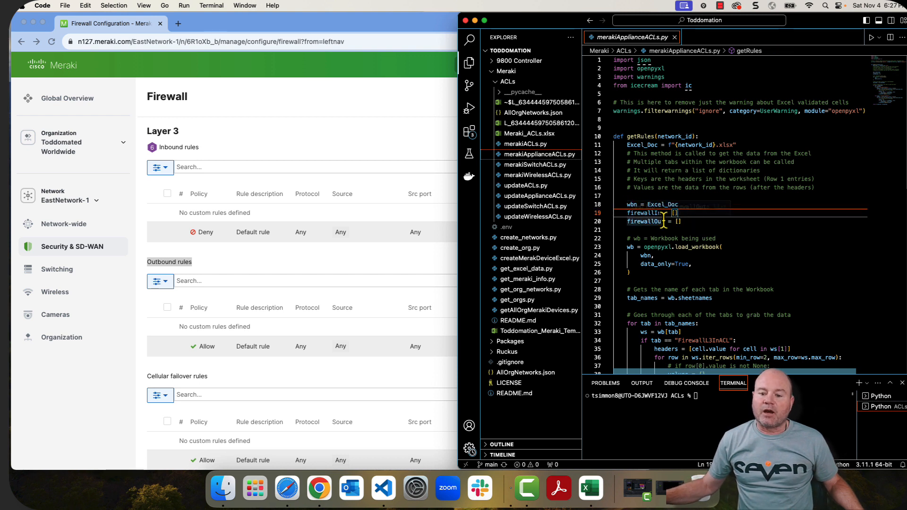
- Highlight the FirewallL3OutACL sheet name and the returned firewallIn and firewallOut lists
scroll("down", 3)
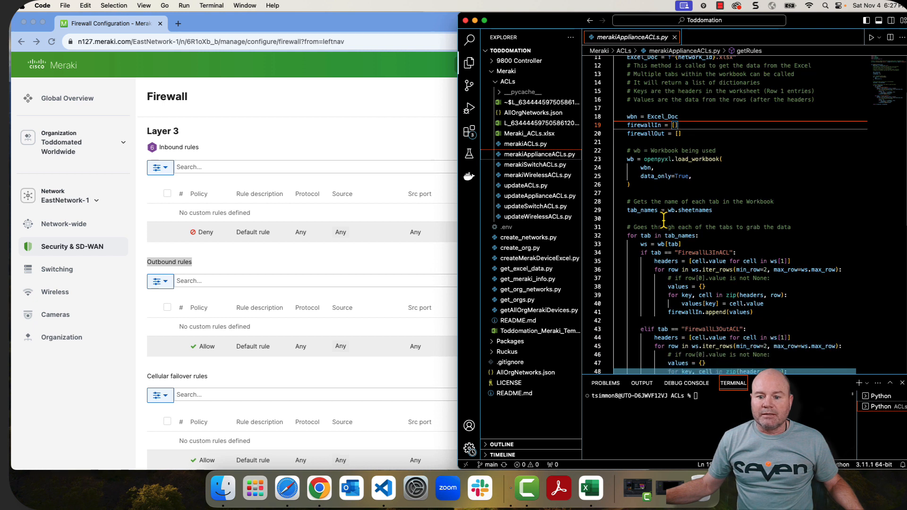
scroll("down", 3)
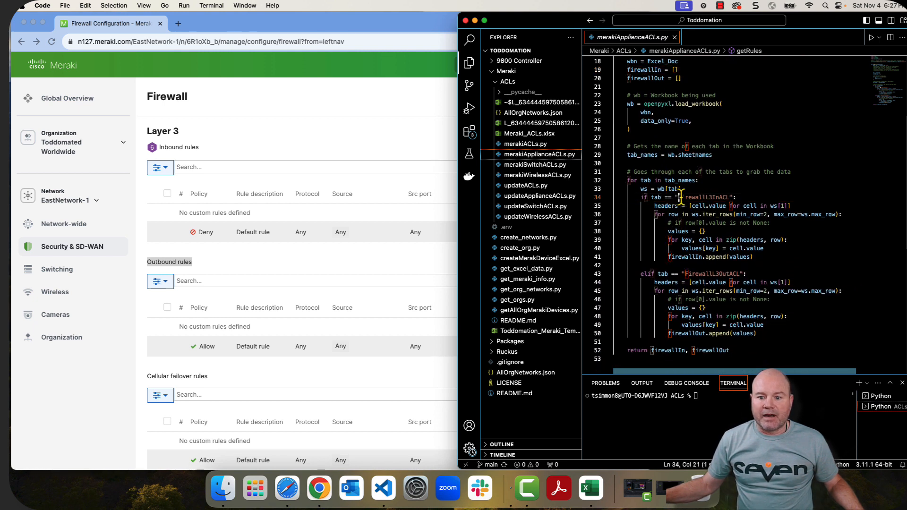
double_click(700, 197)
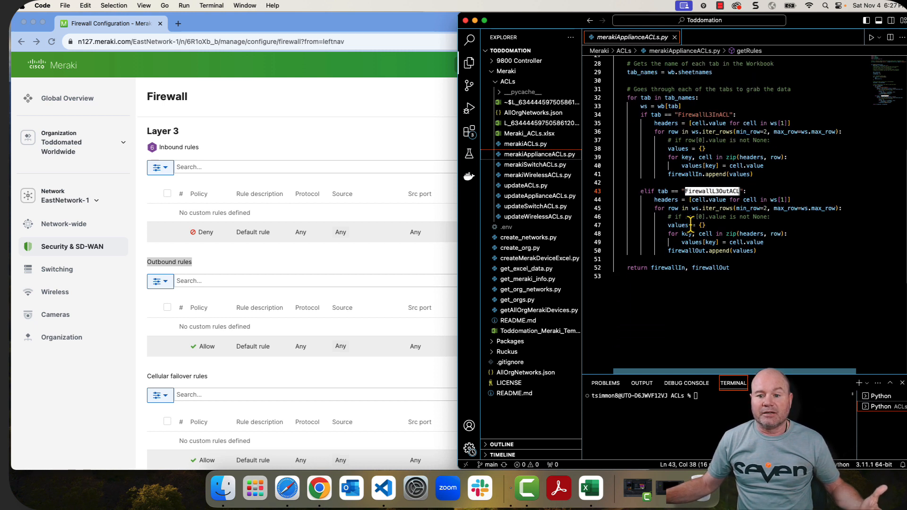
scroll("up", 3)
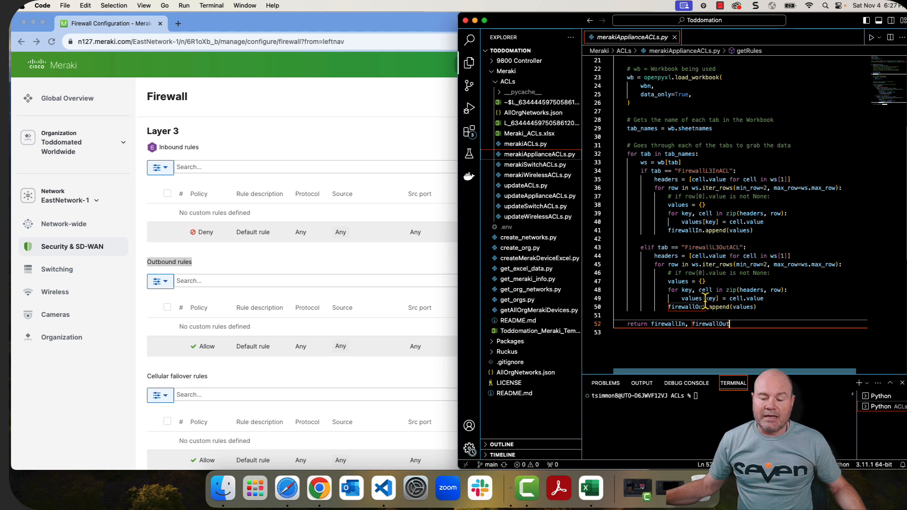
mouse_move(708, 298)
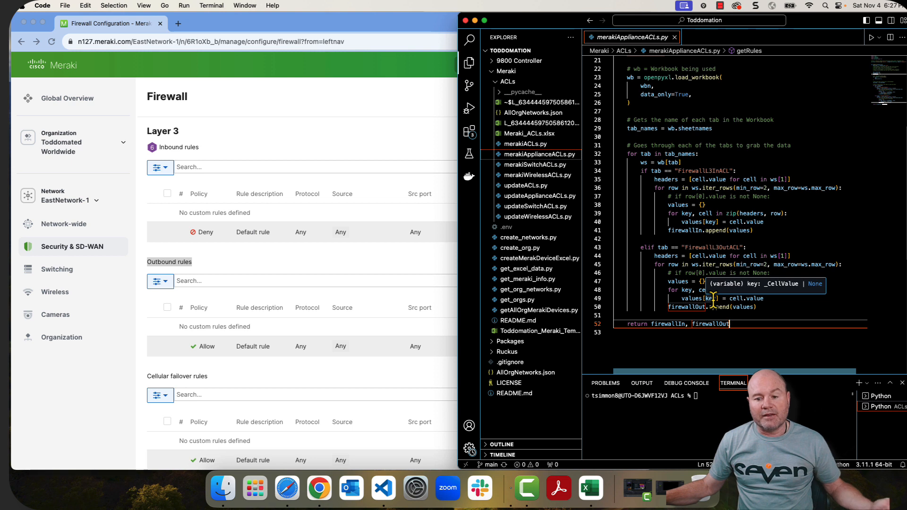
mouse_move(743, 324)
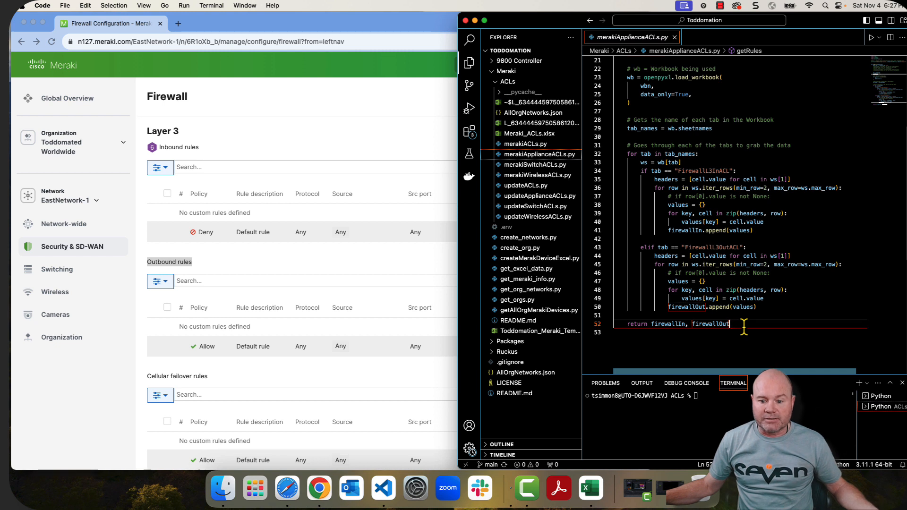
double_click(669, 324)
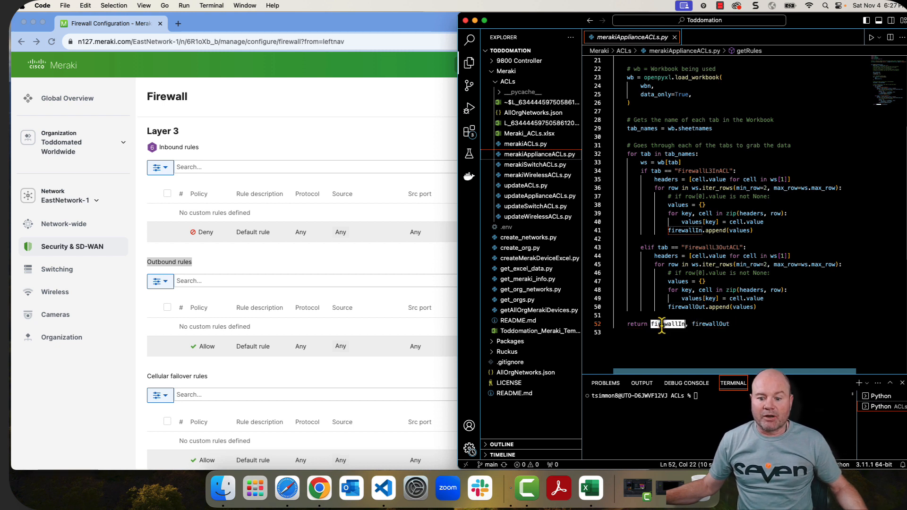
double_click(711, 324)
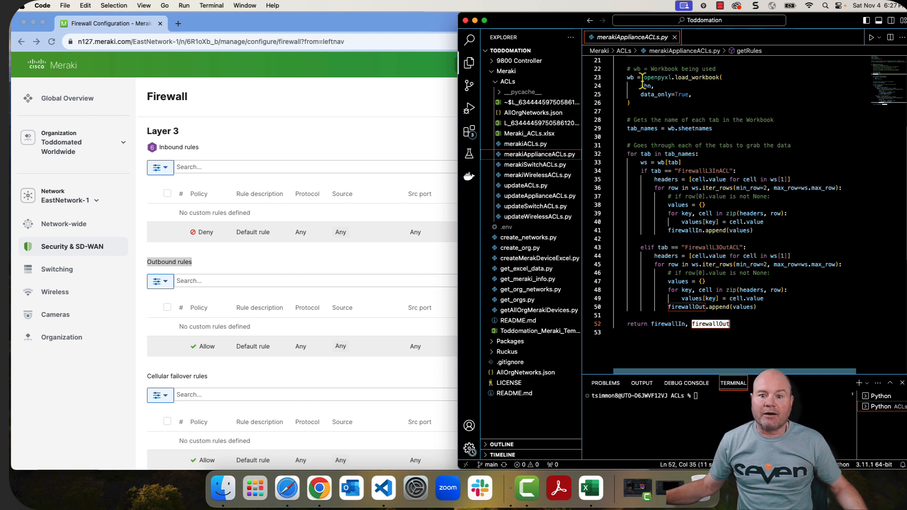
mouse_move(527, 237)
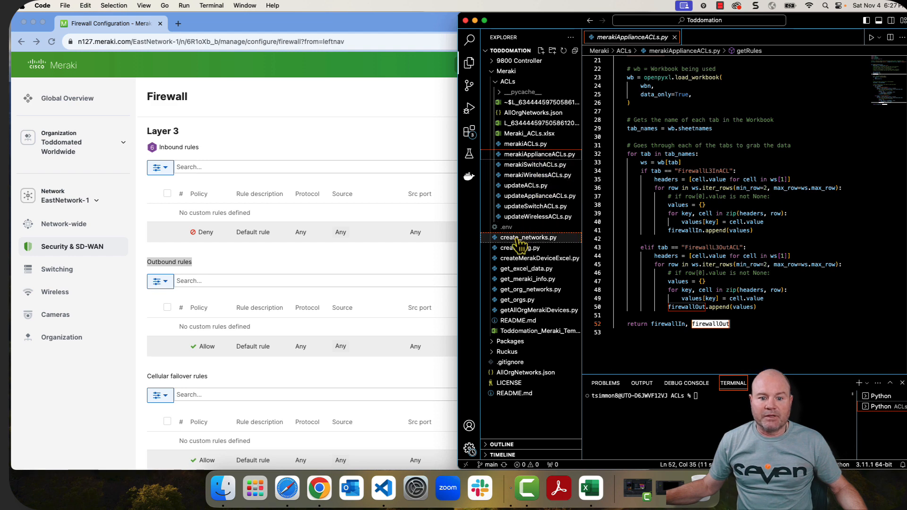
- Add ic(firewallInACLs) and exit() after the getRules call in updateApplianceACLs.py
left_click(536, 196)
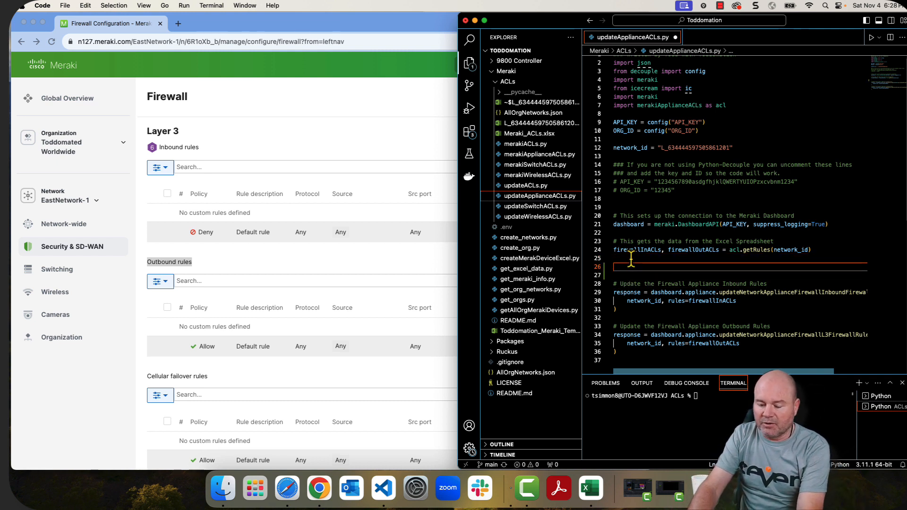
type("ic()")
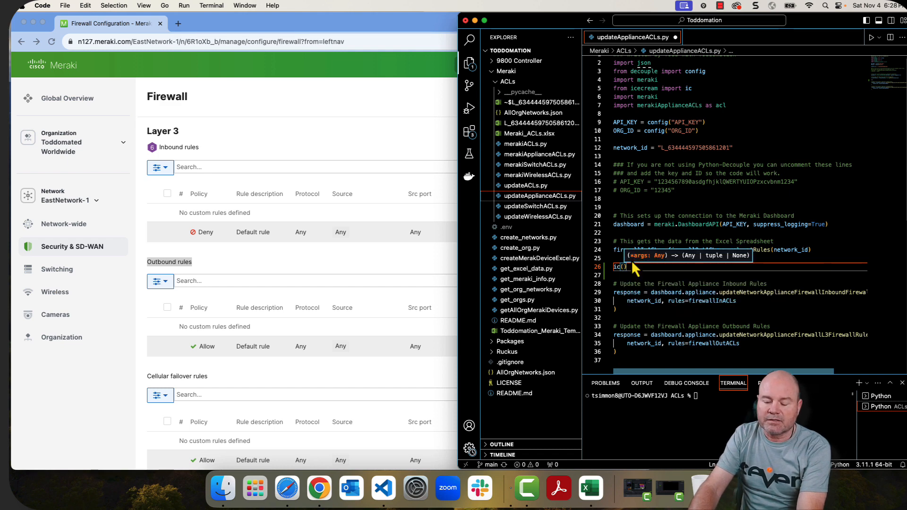
type("firewallInACLs")
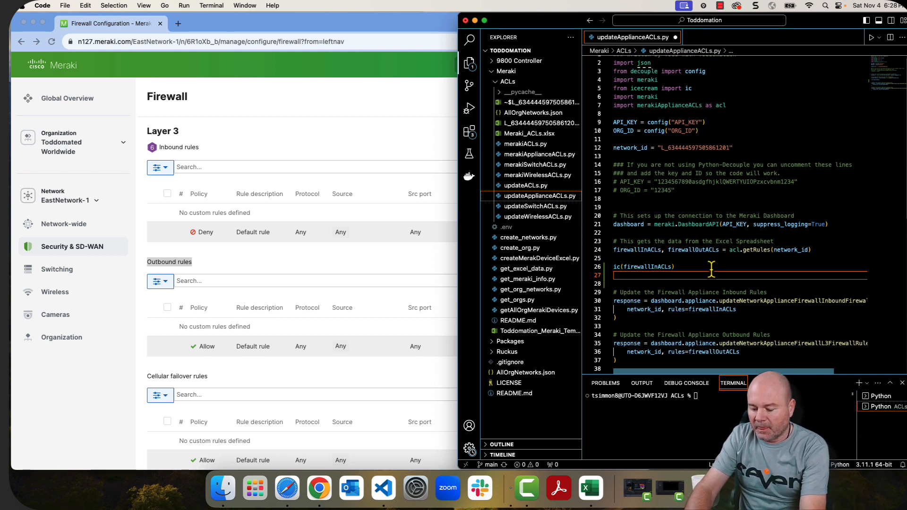
type("exit()")
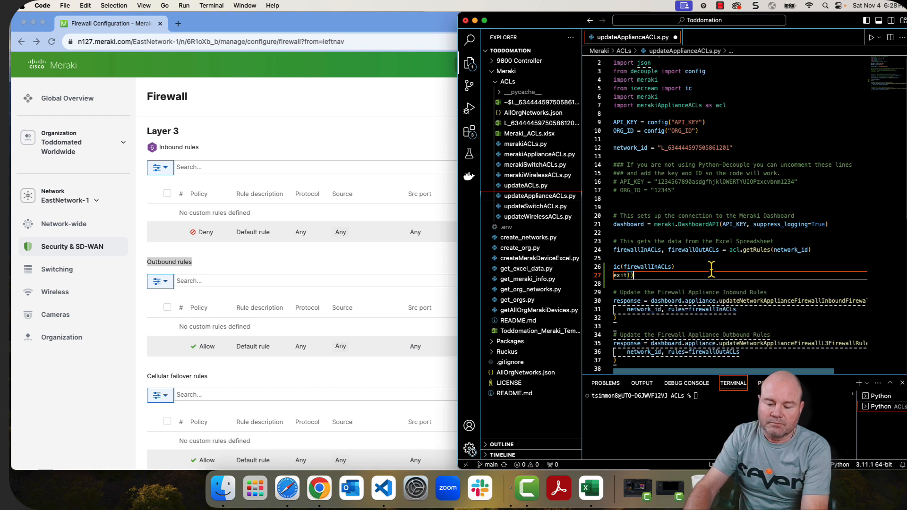
mouse_move(707, 383)
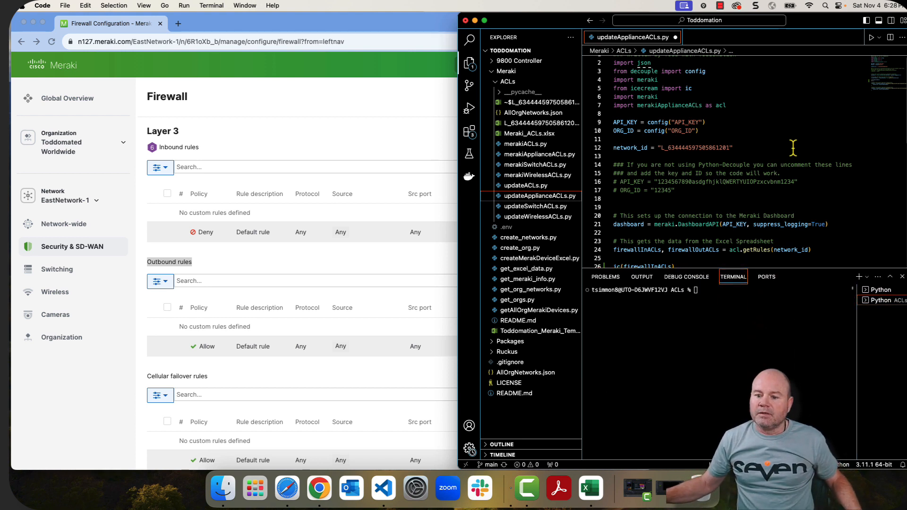
- Run the script and compare the six printed inbound rules with the FirewallL3InACL sheet
key("Return")
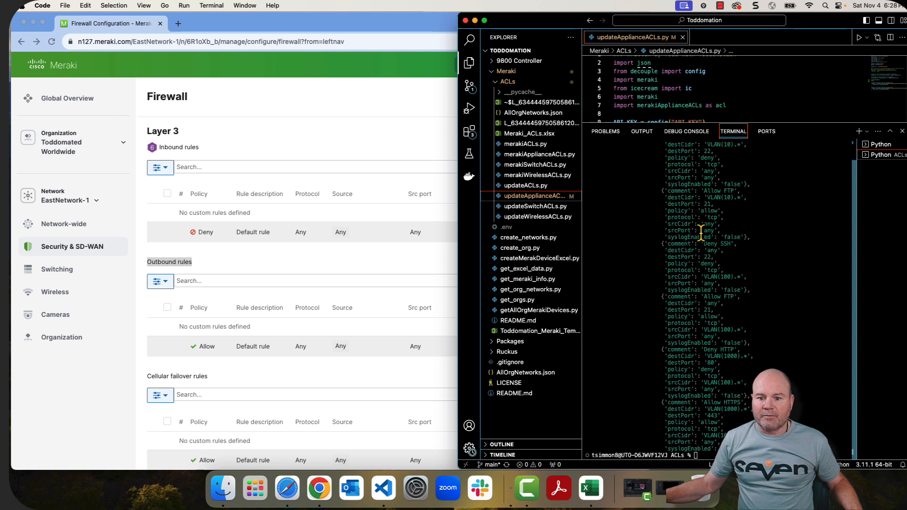
key("Return")
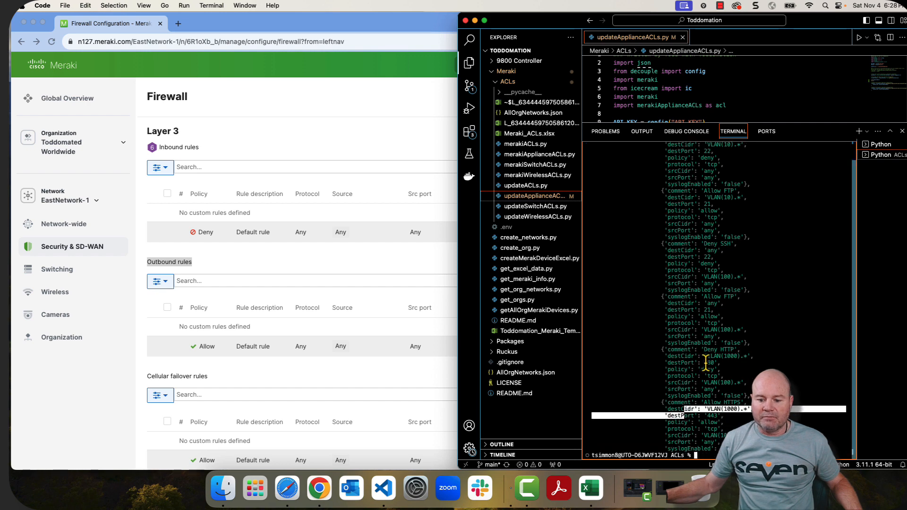
left_click(590, 487)
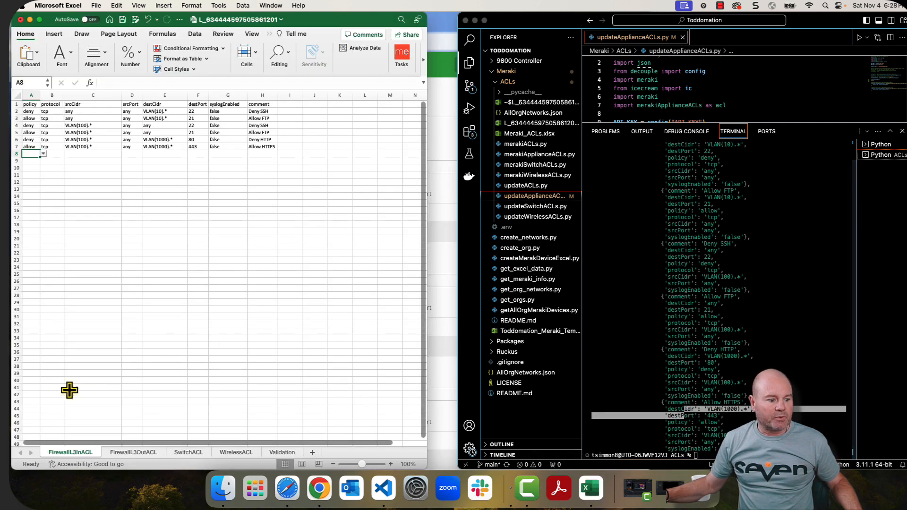
left_click(30, 104)
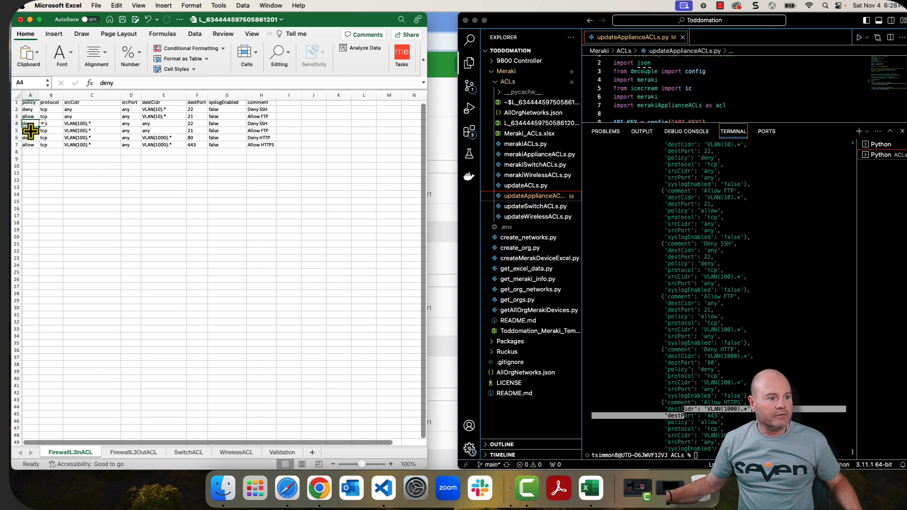
left_click(29, 145)
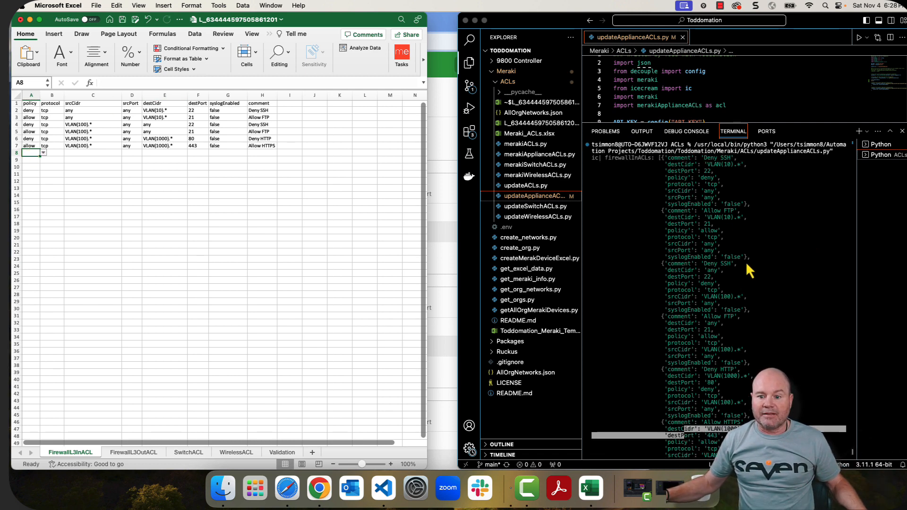
mouse_move(711, 235)
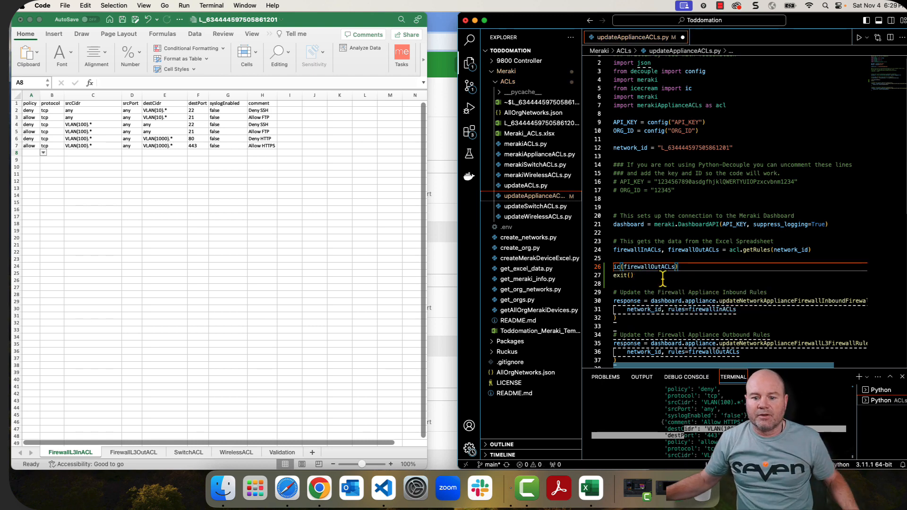
- Run the script and read the printed outbound rules, including the Allow FTP entries
left_click(630, 275)
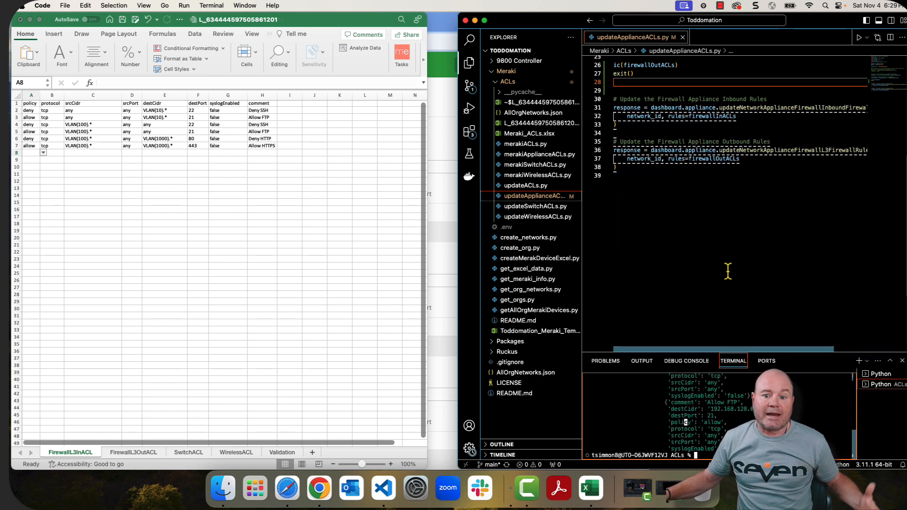
scroll("up", 3)
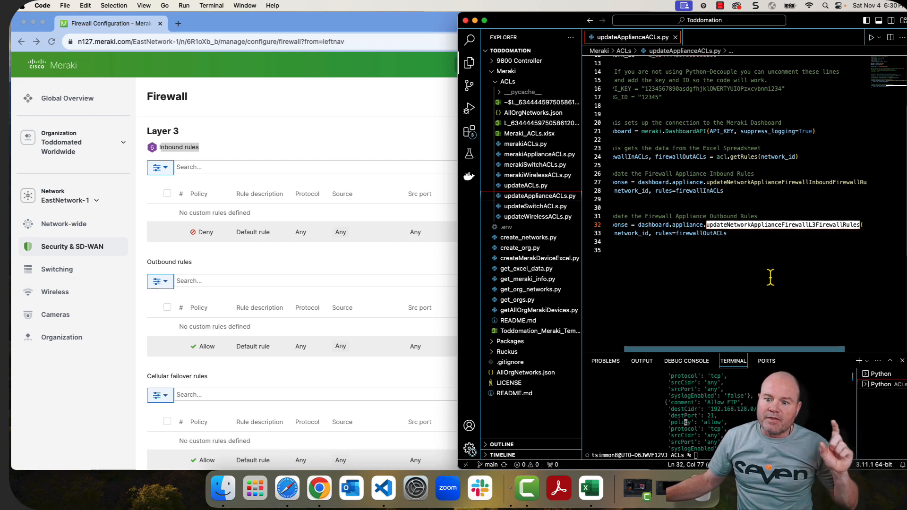
mouse_move(785, 182)
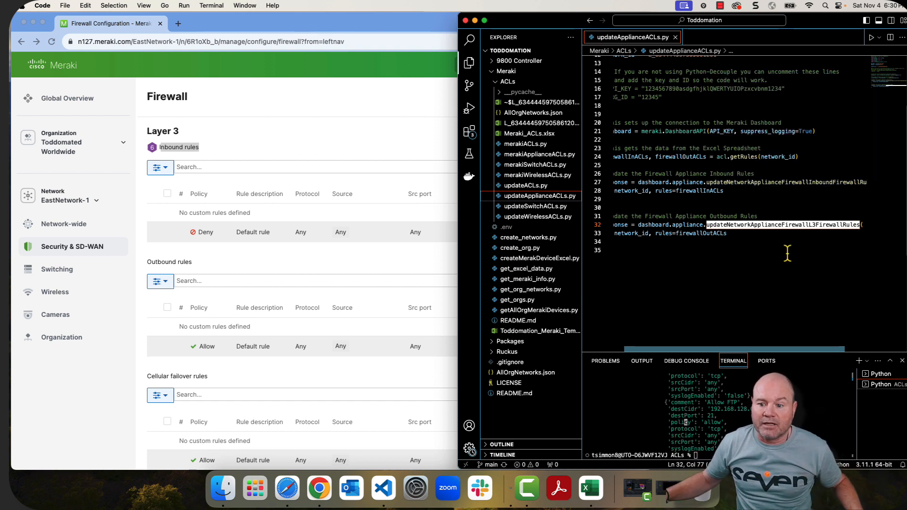
mouse_move(784, 225)
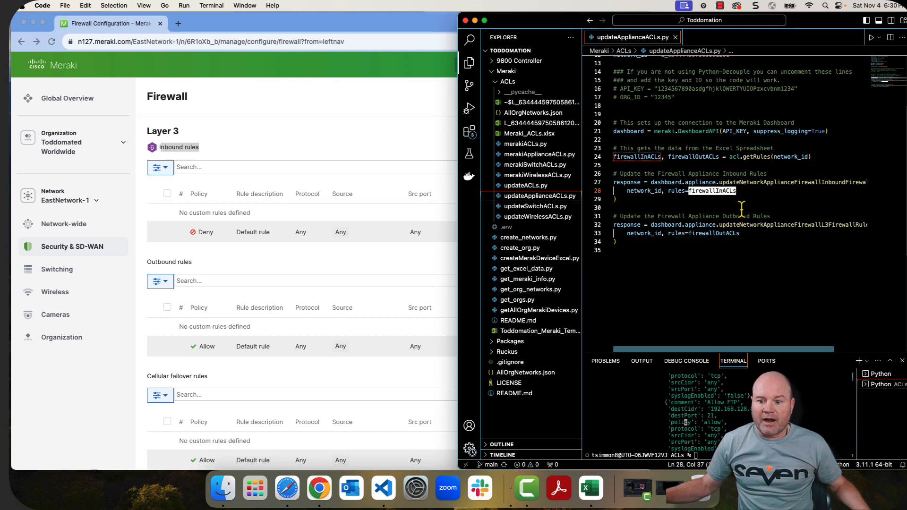
mouse_move(677, 233)
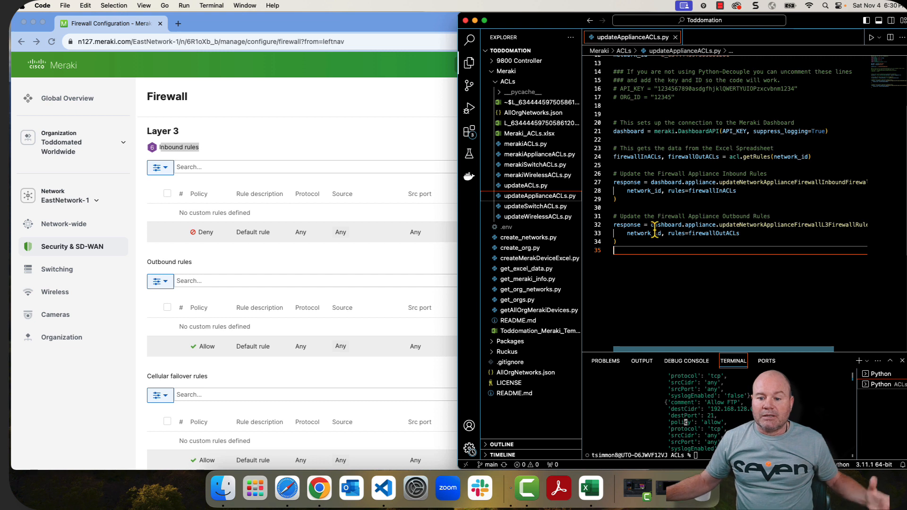
mouse_move(644, 233)
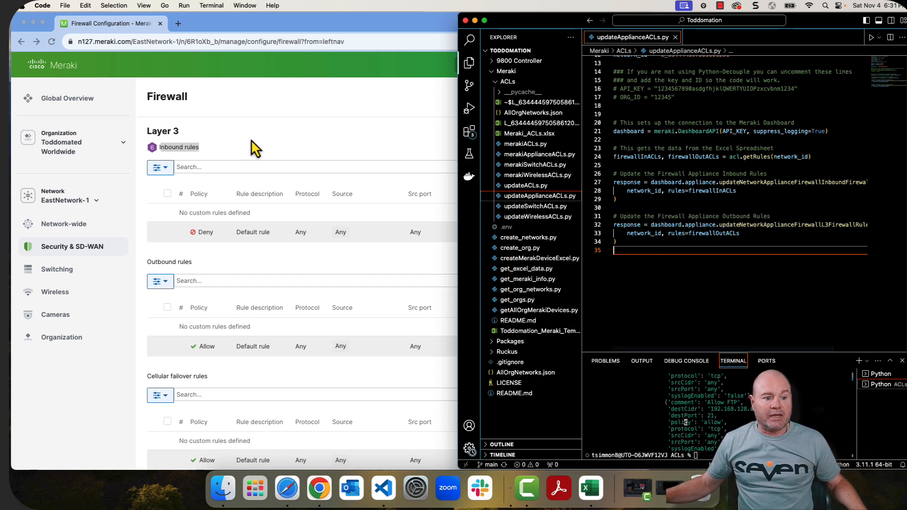
- Review the workbook's rule sheets in Excel, then clear the VS Code terminal
left_click(591, 488)
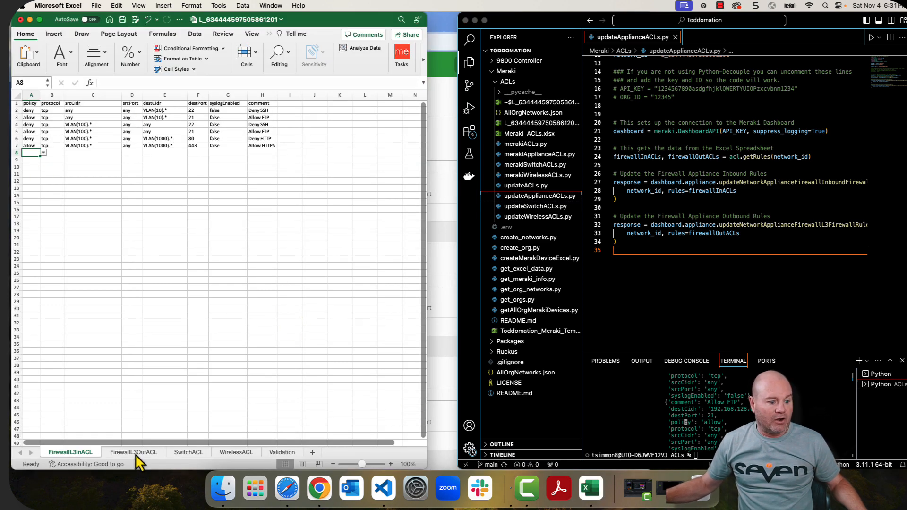
left_click(133, 452)
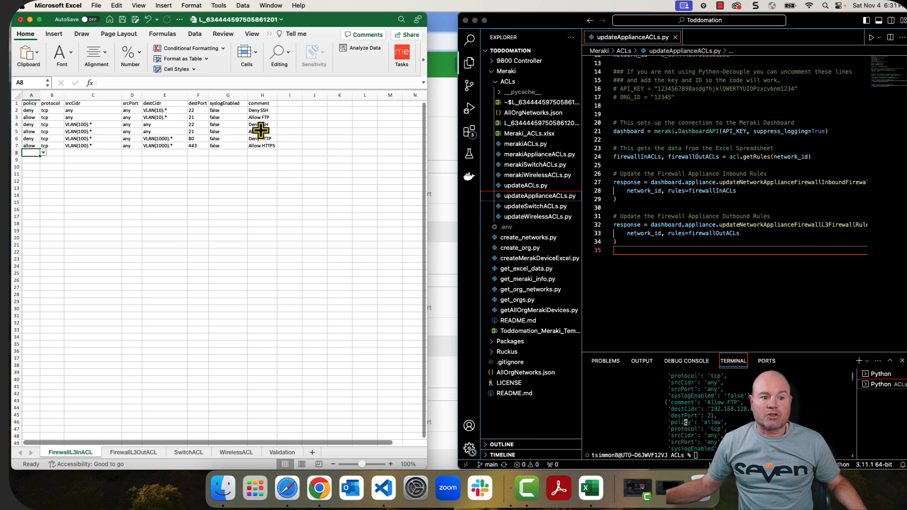
mouse_move(122, 121)
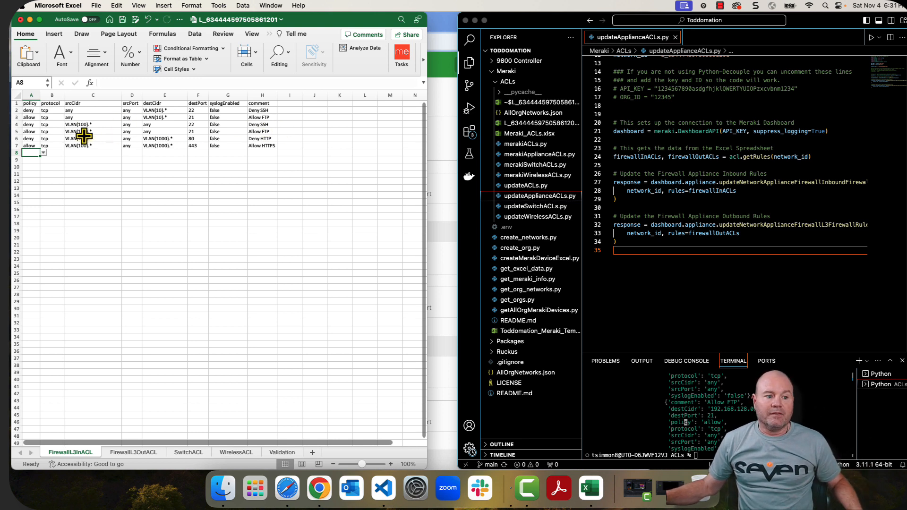
mouse_move(164, 110)
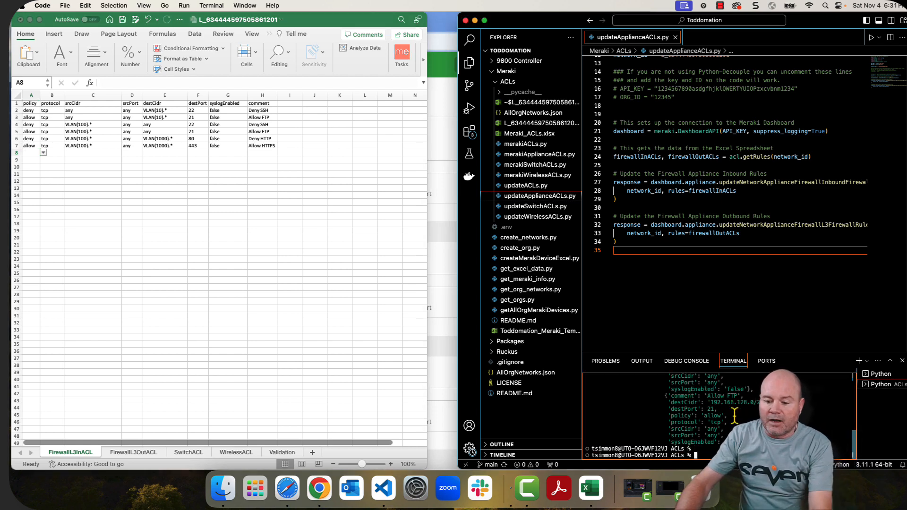
type("clear")
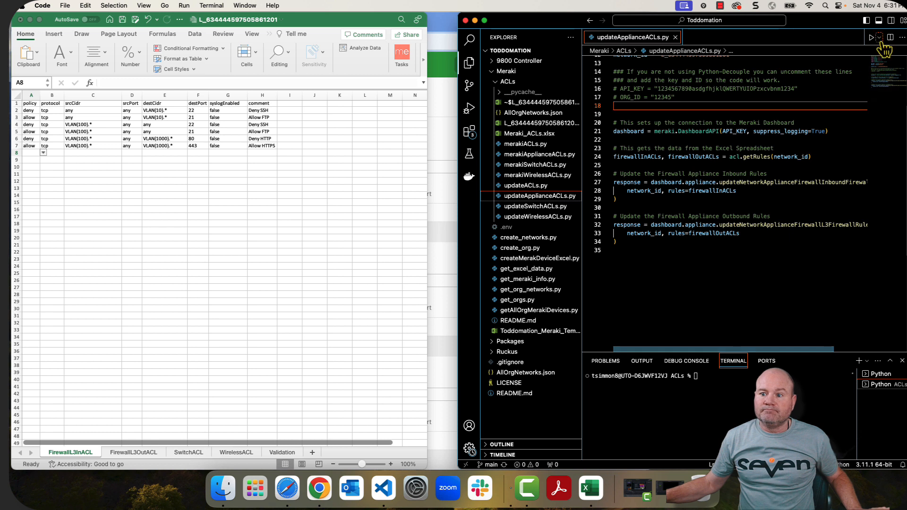
- Push the rules with the update script and scroll the Firewall page to verify them
left_click(872, 37)
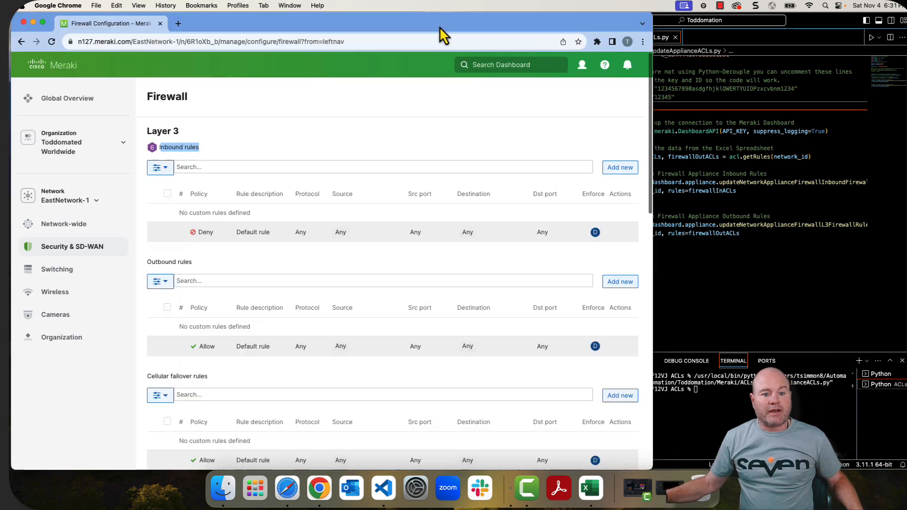
scroll("down", 3)
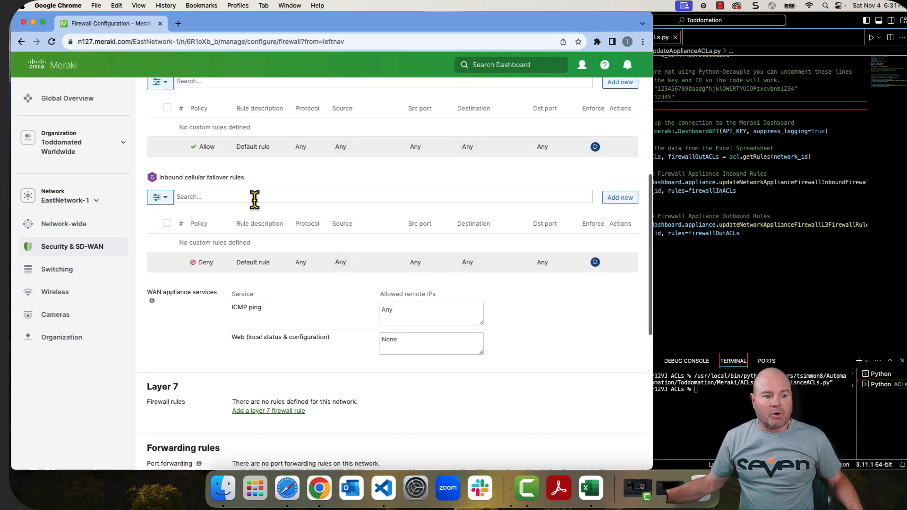
scroll("up", 3)
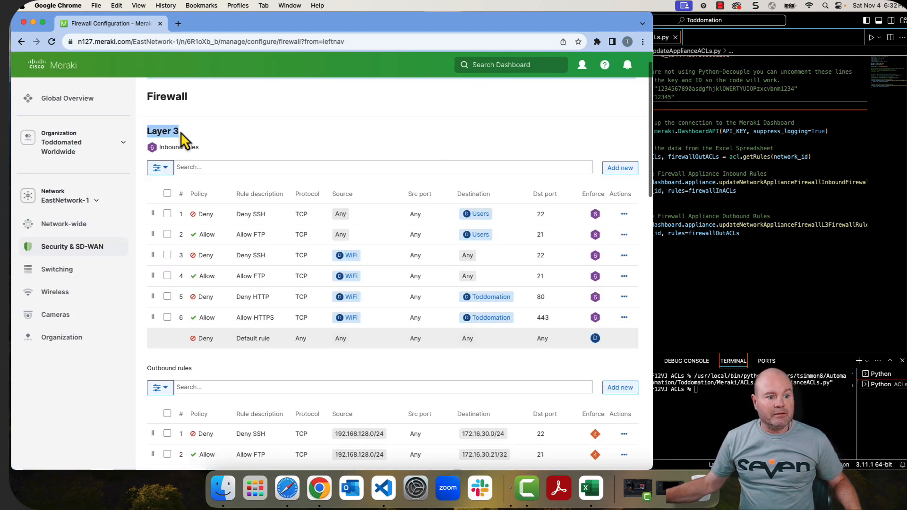
scroll("down", 3)
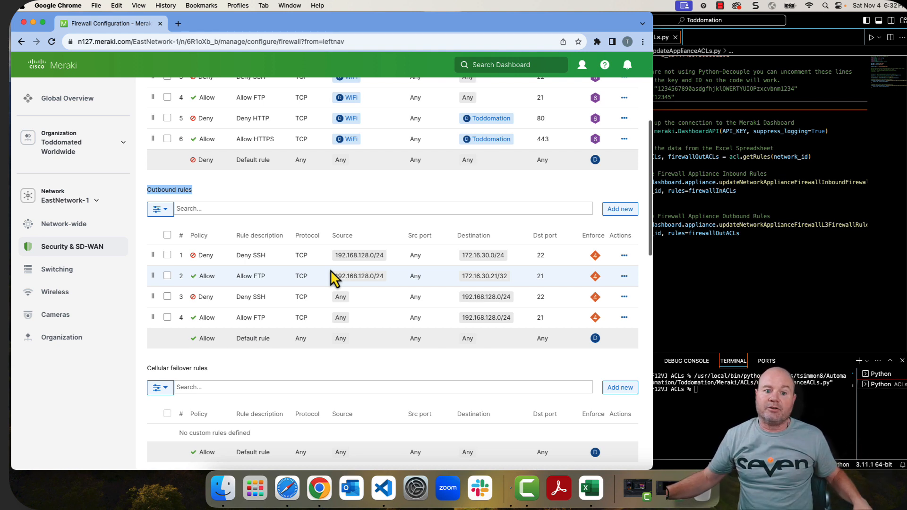
mouse_move(376, 272)
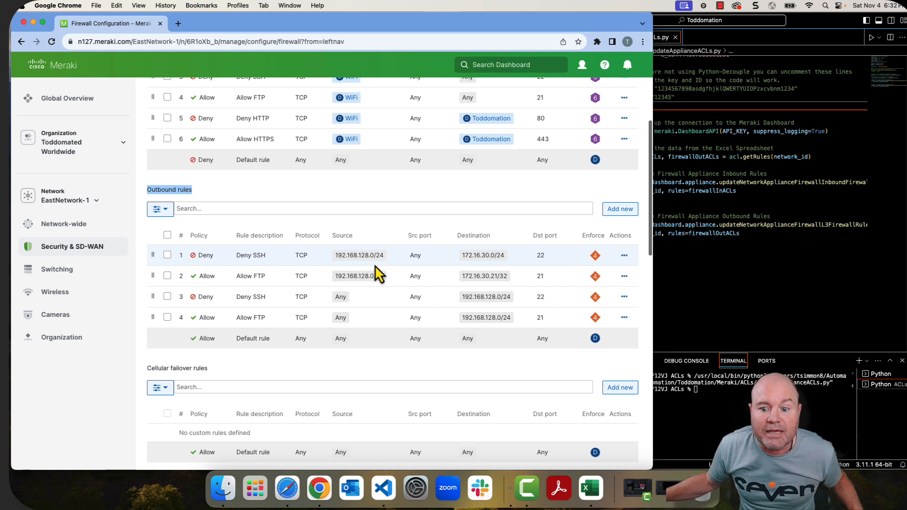
mouse_move(766, 262)
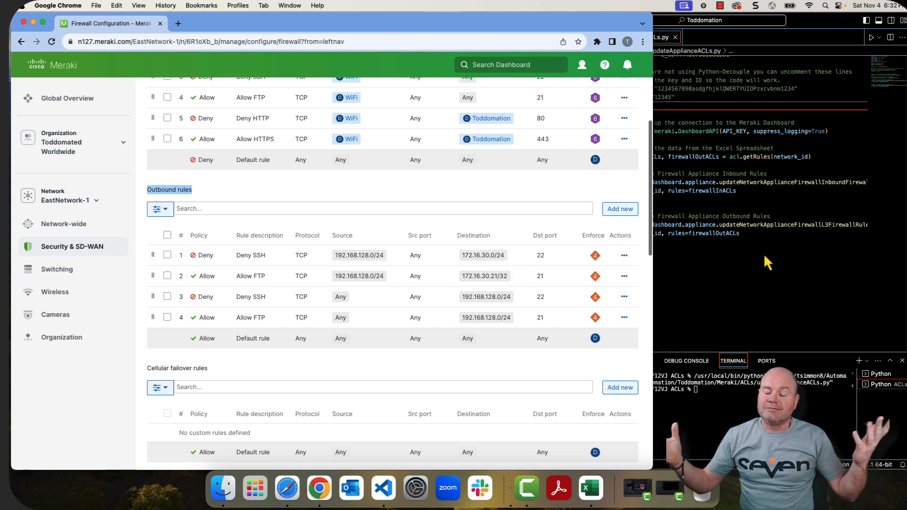